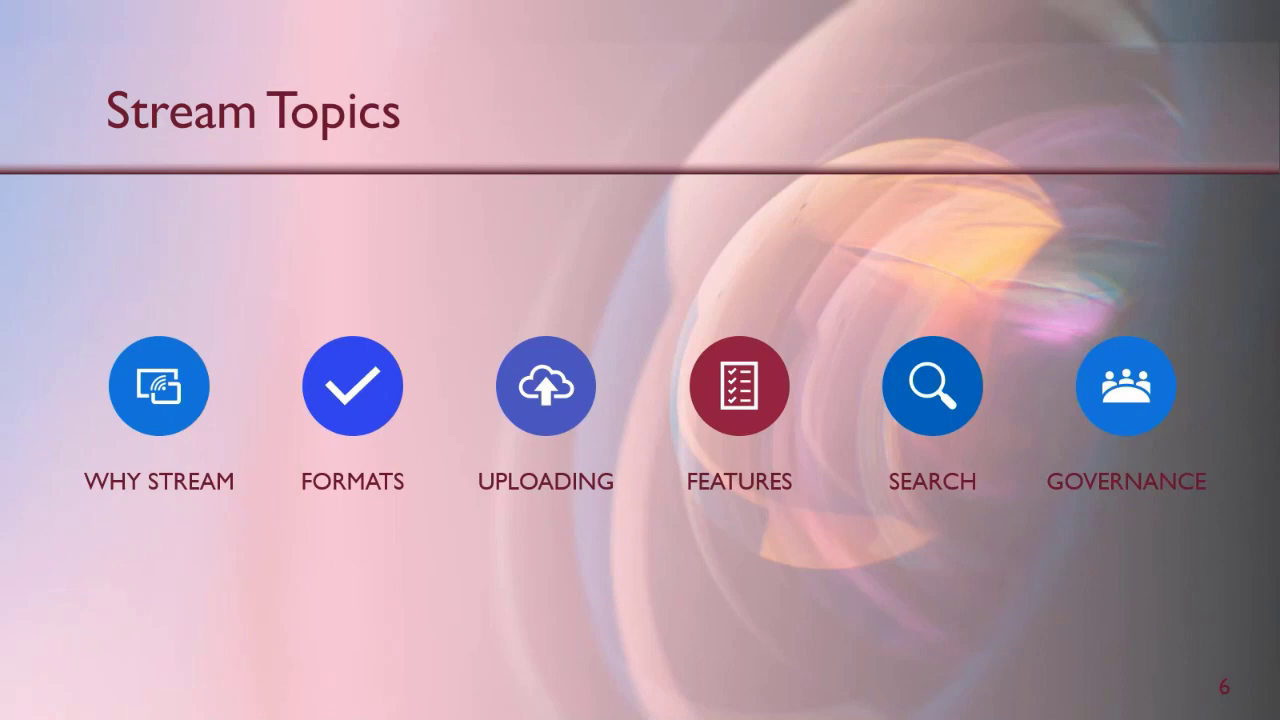
mouse_move(1004, 628)
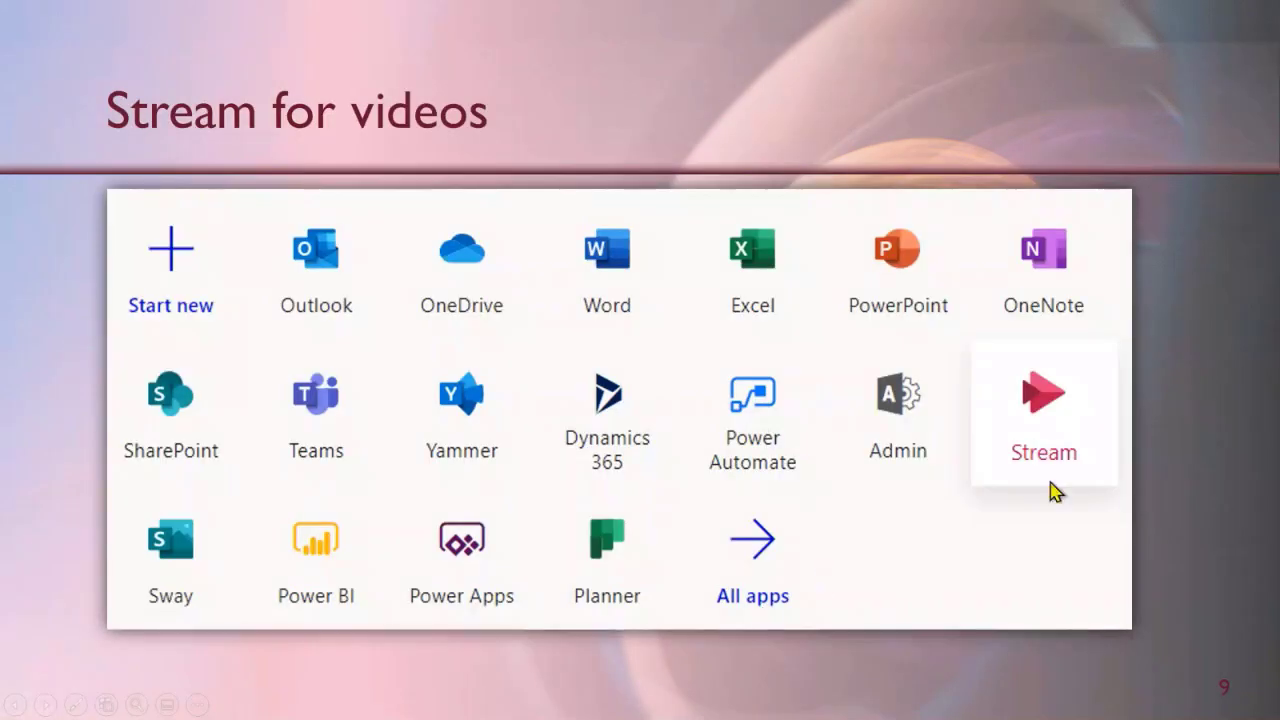
mouse_move(1076, 468)
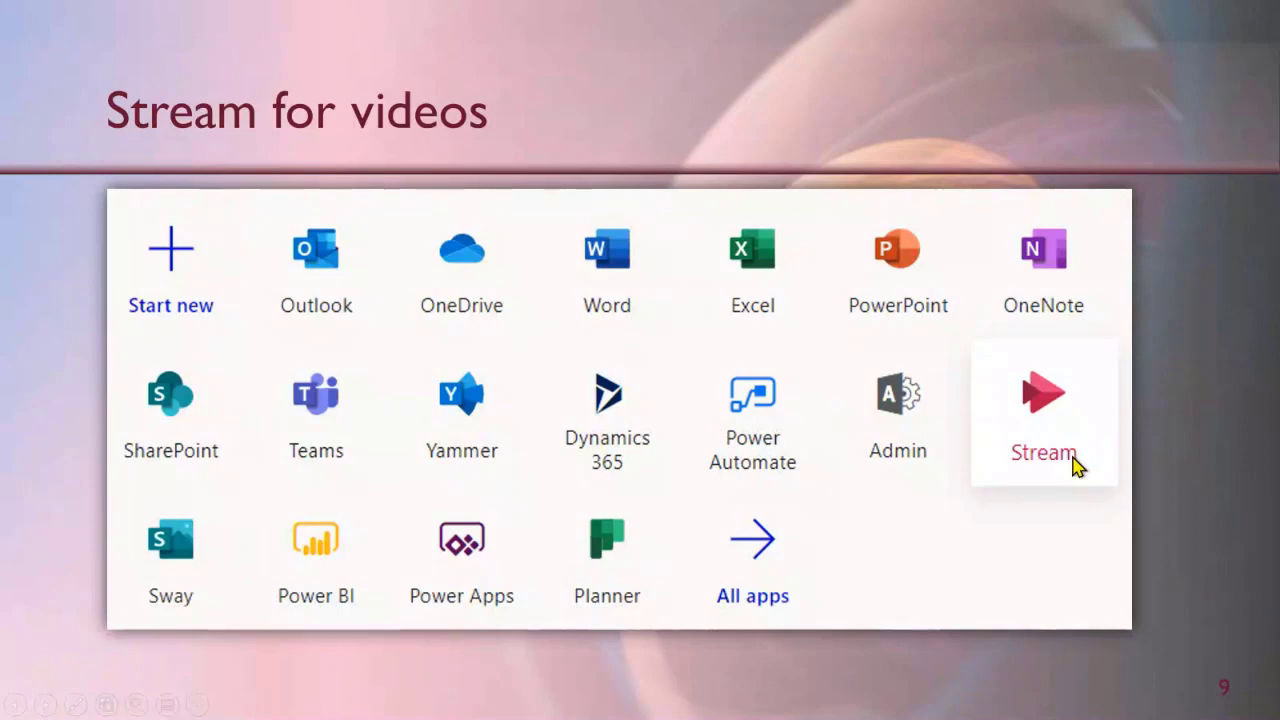
mouse_move(1068, 548)
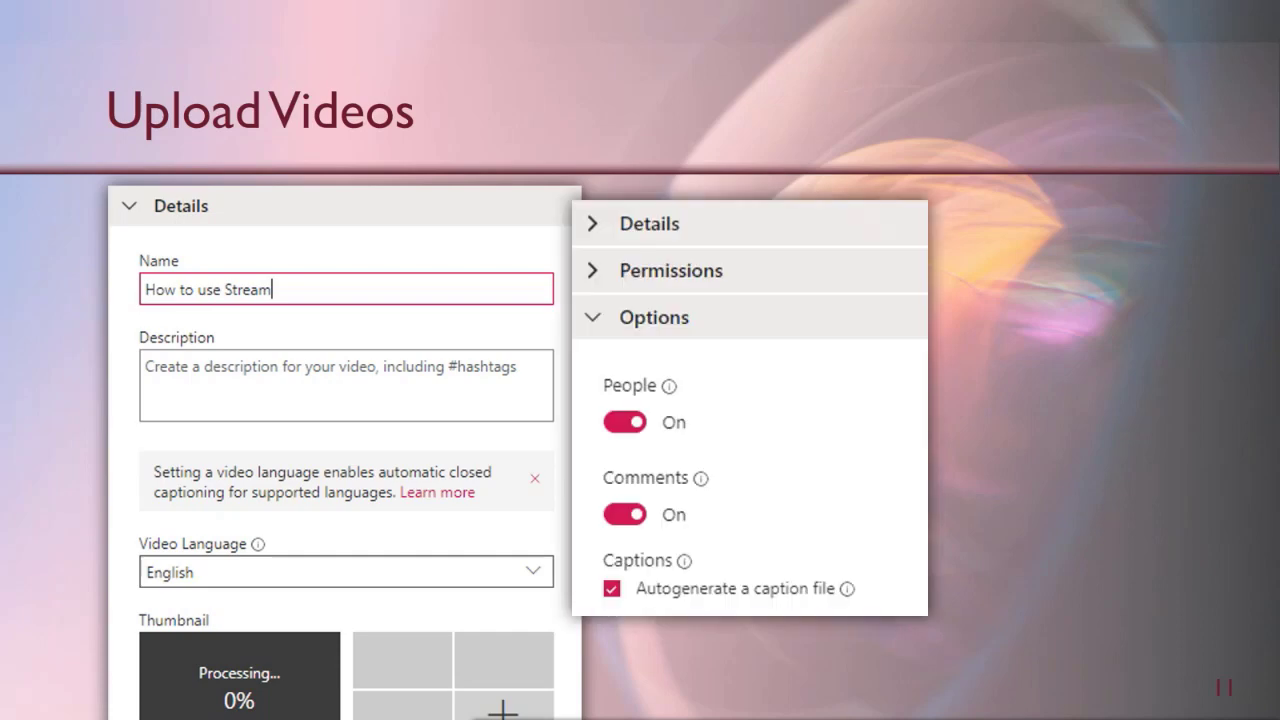
mouse_move(344, 588)
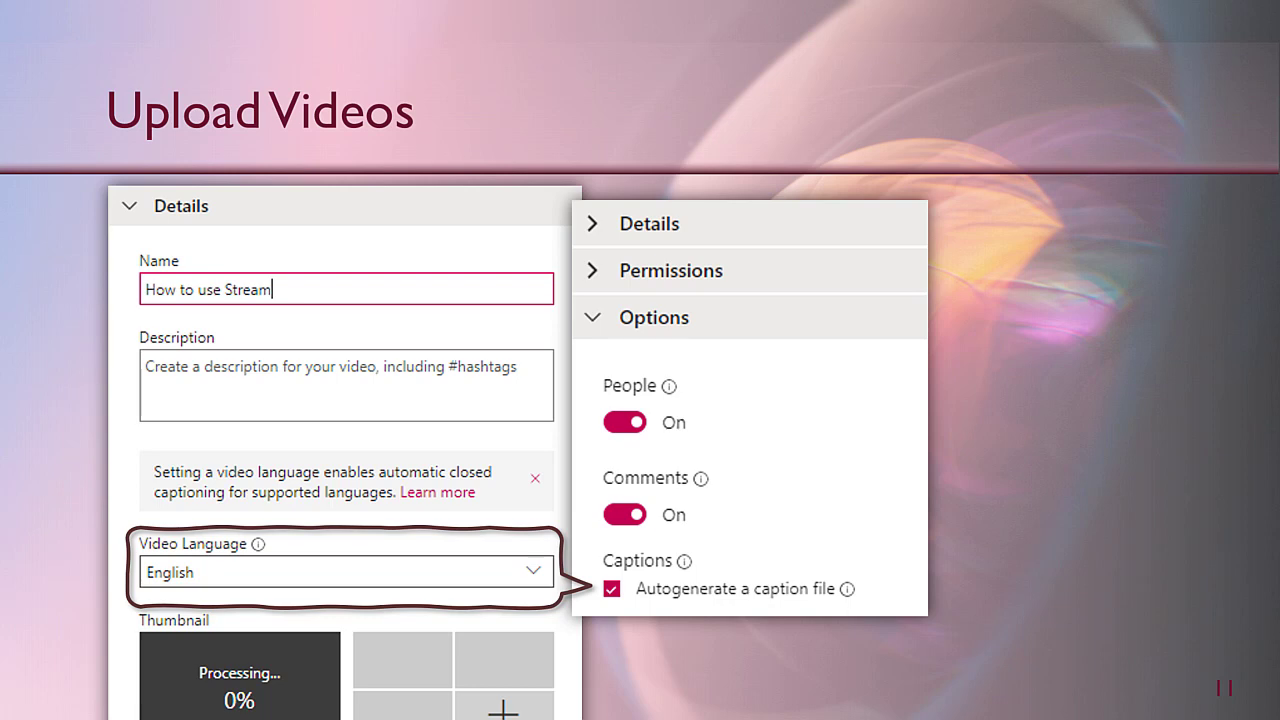
Step: Advance to the Upload Videos slide showing the video details form
key("Right")
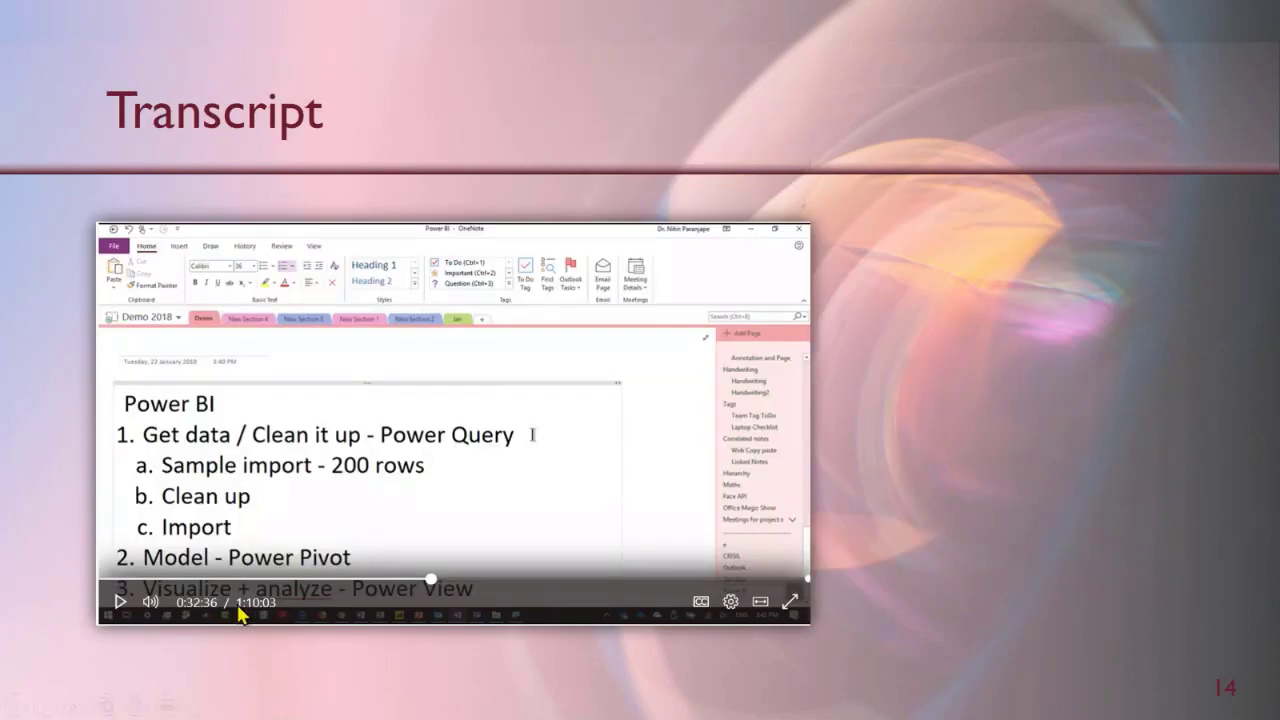
mouse_move(696, 510)
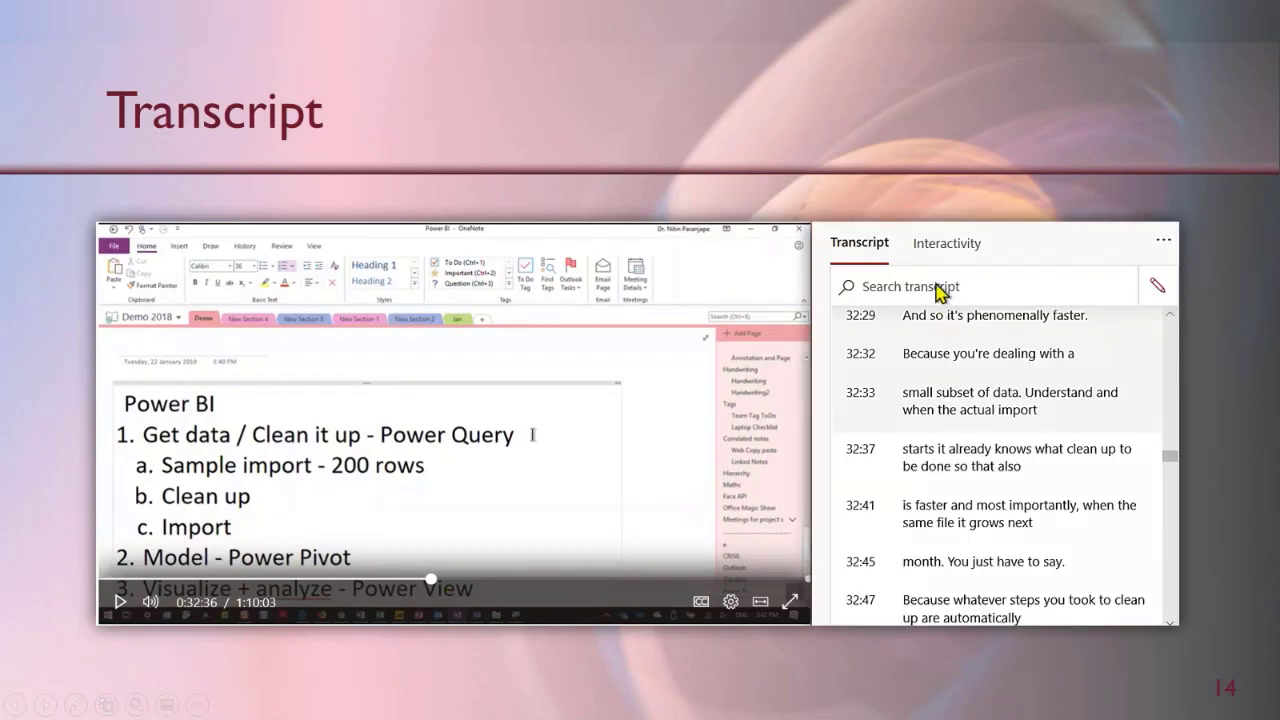
mouse_move(1008, 378)
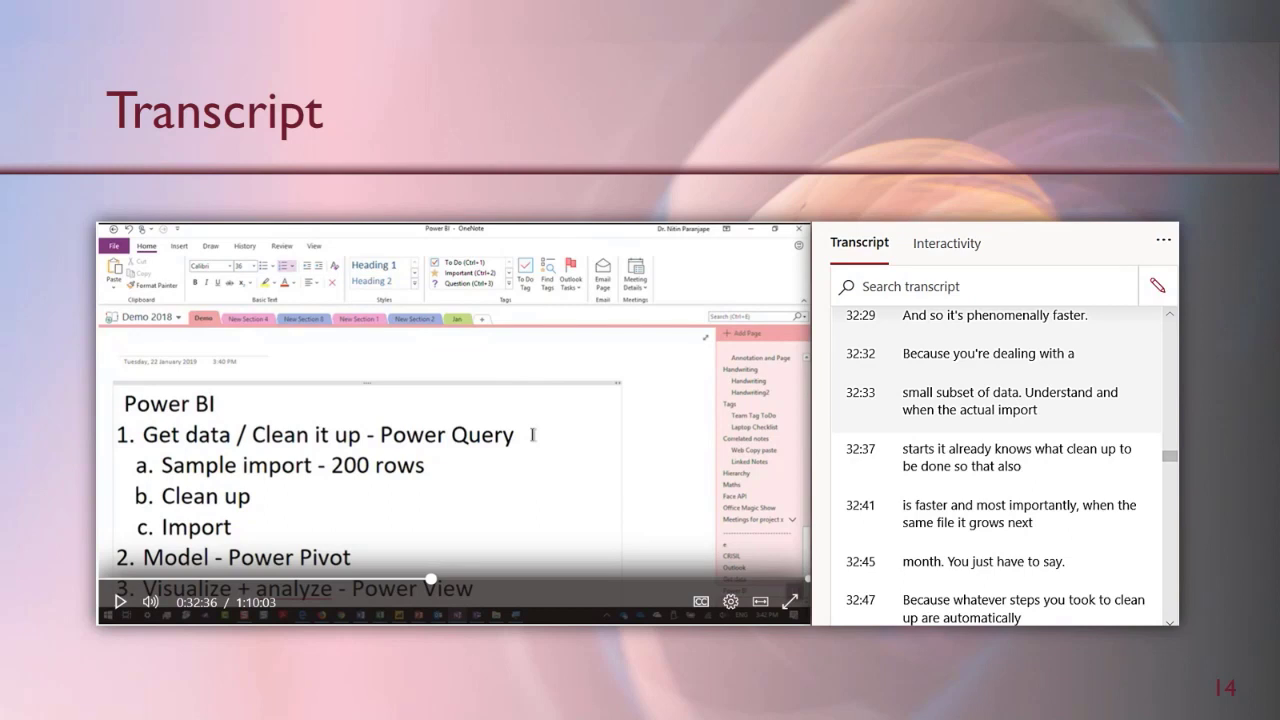
mouse_move(932, 428)
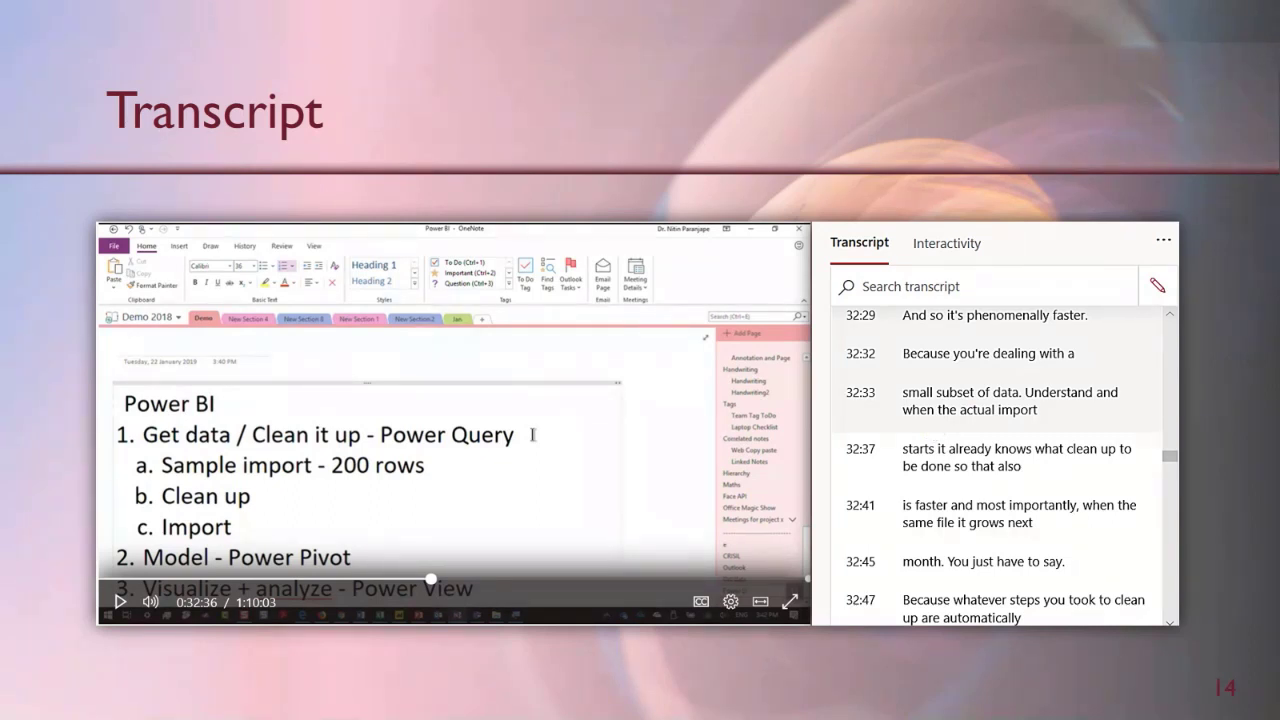
Step: Search the transcript for 'analyse' and scroll through the timestamped matches
type("analyse")
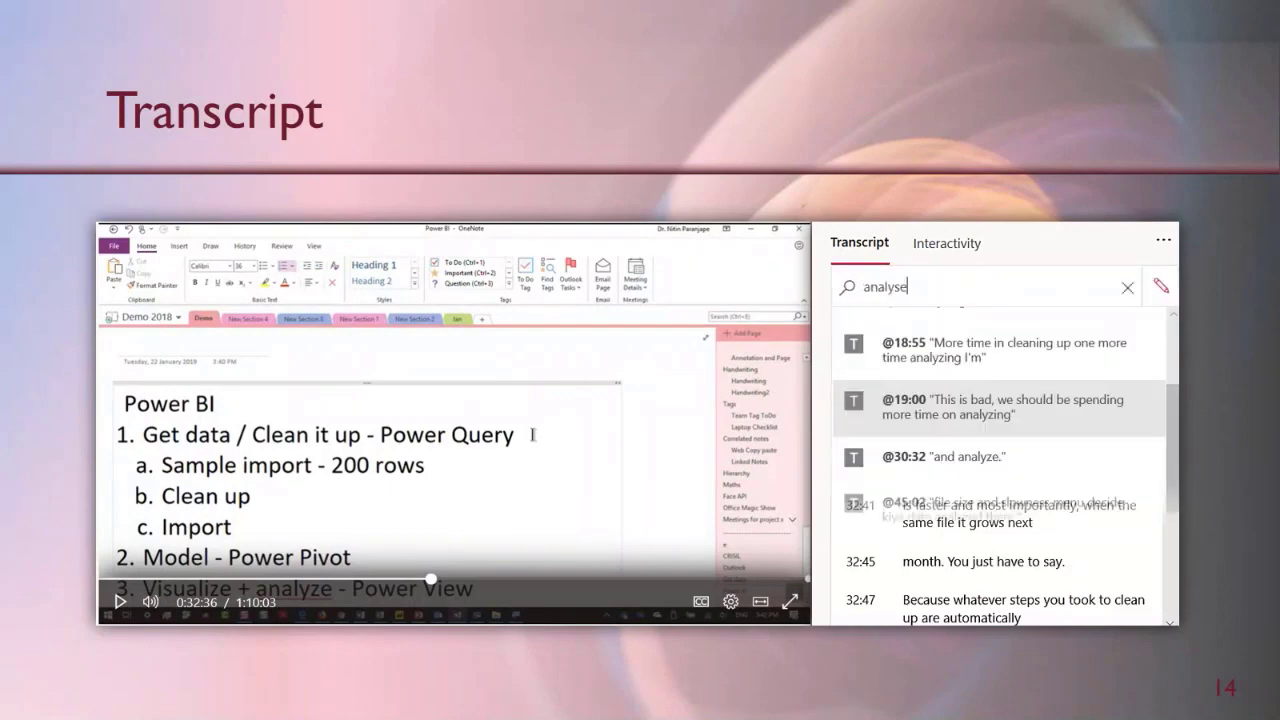
scroll("down", 3)
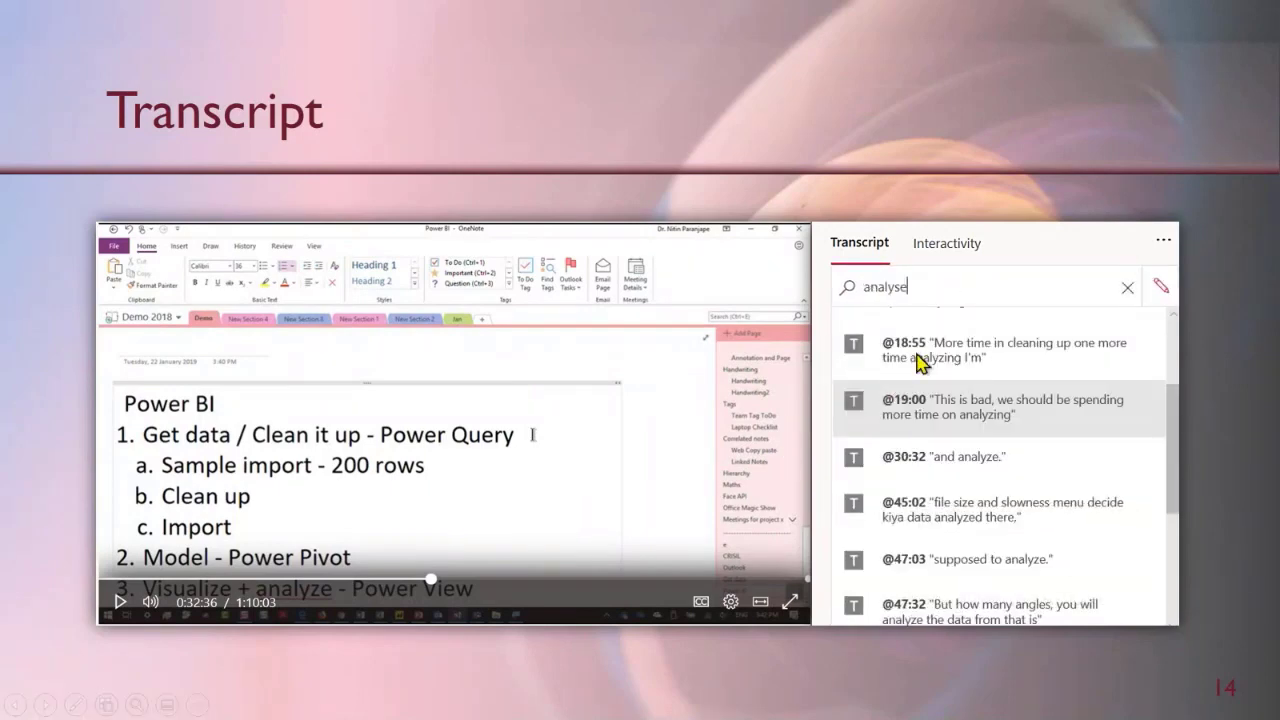
mouse_move(916, 496)
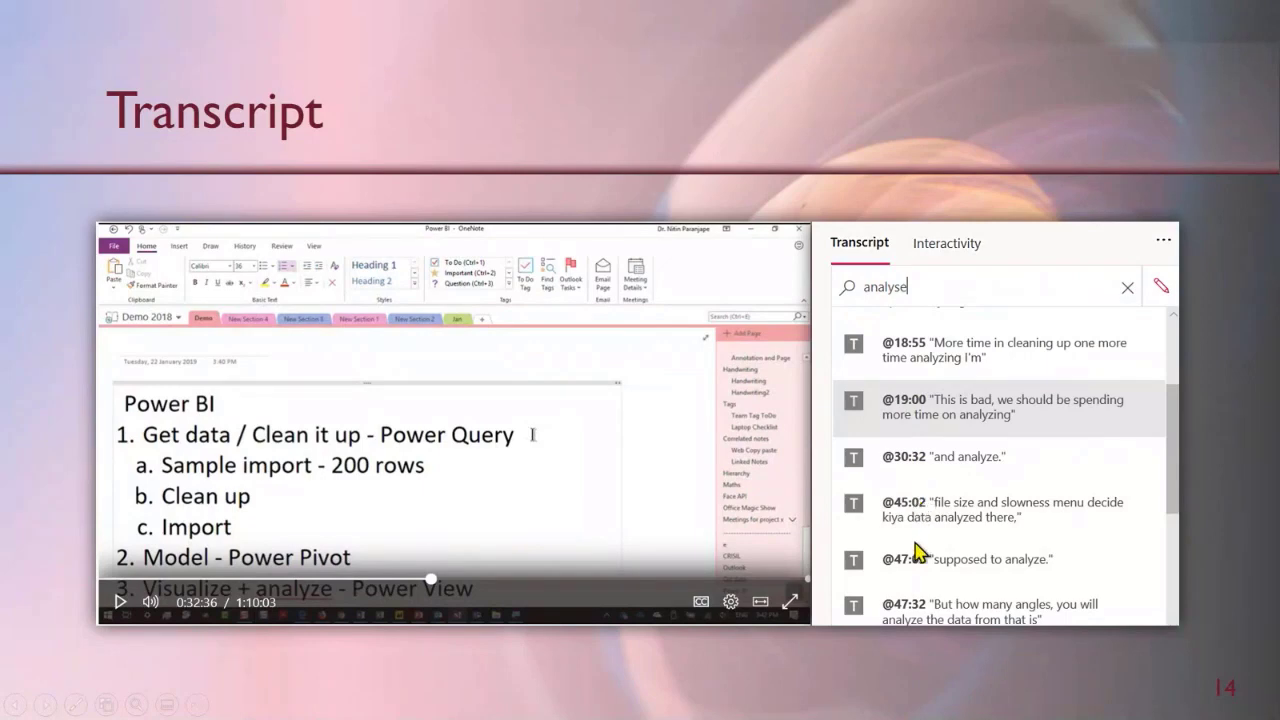
mouse_move(928, 592)
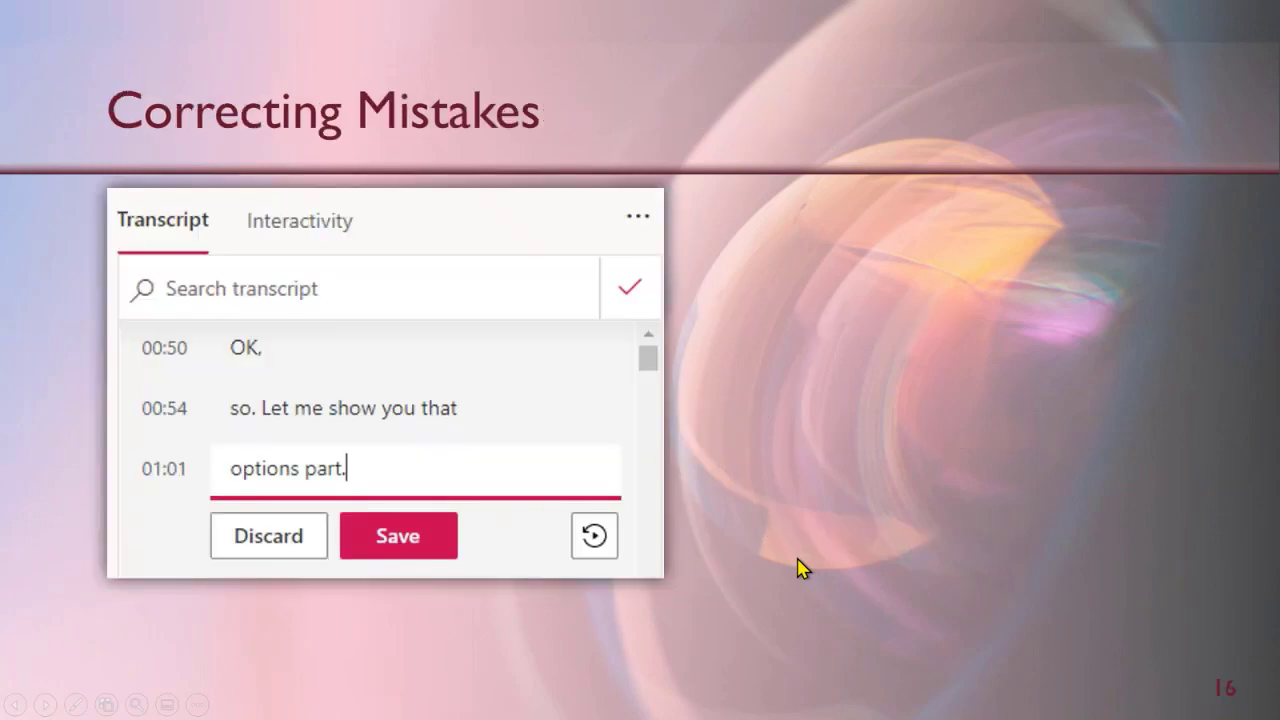
mouse_move(430, 488)
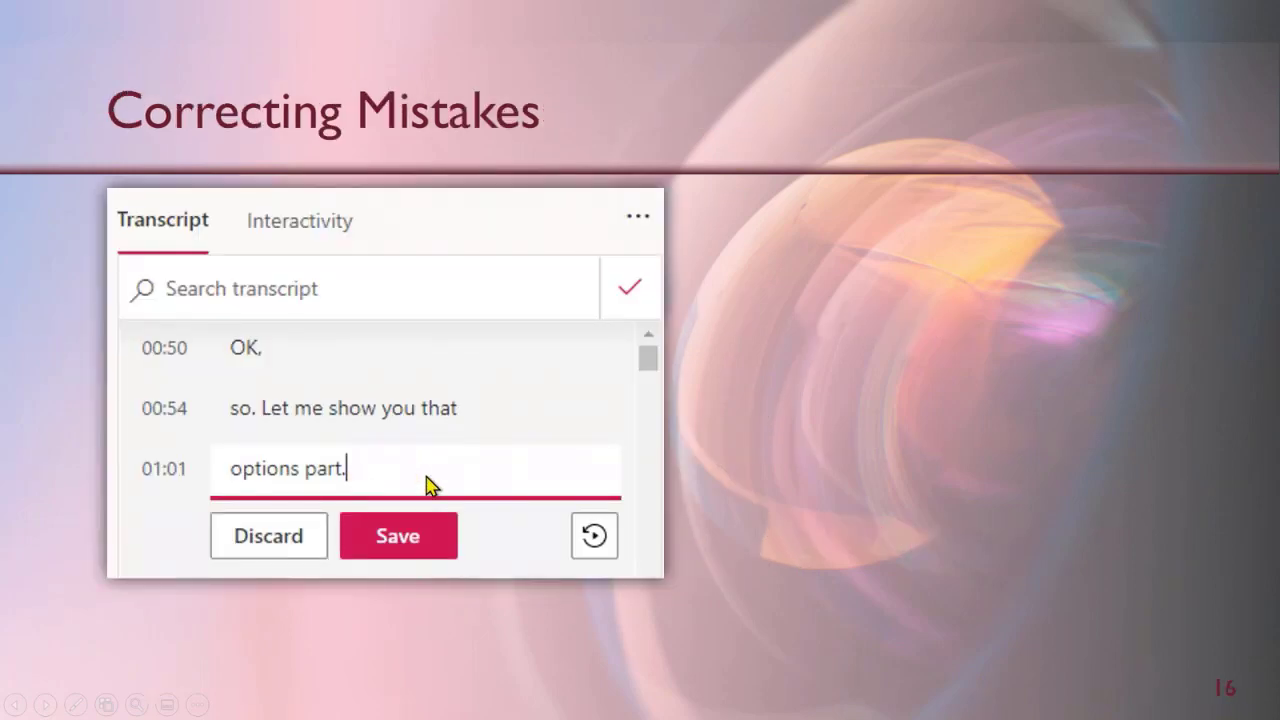
mouse_move(324, 476)
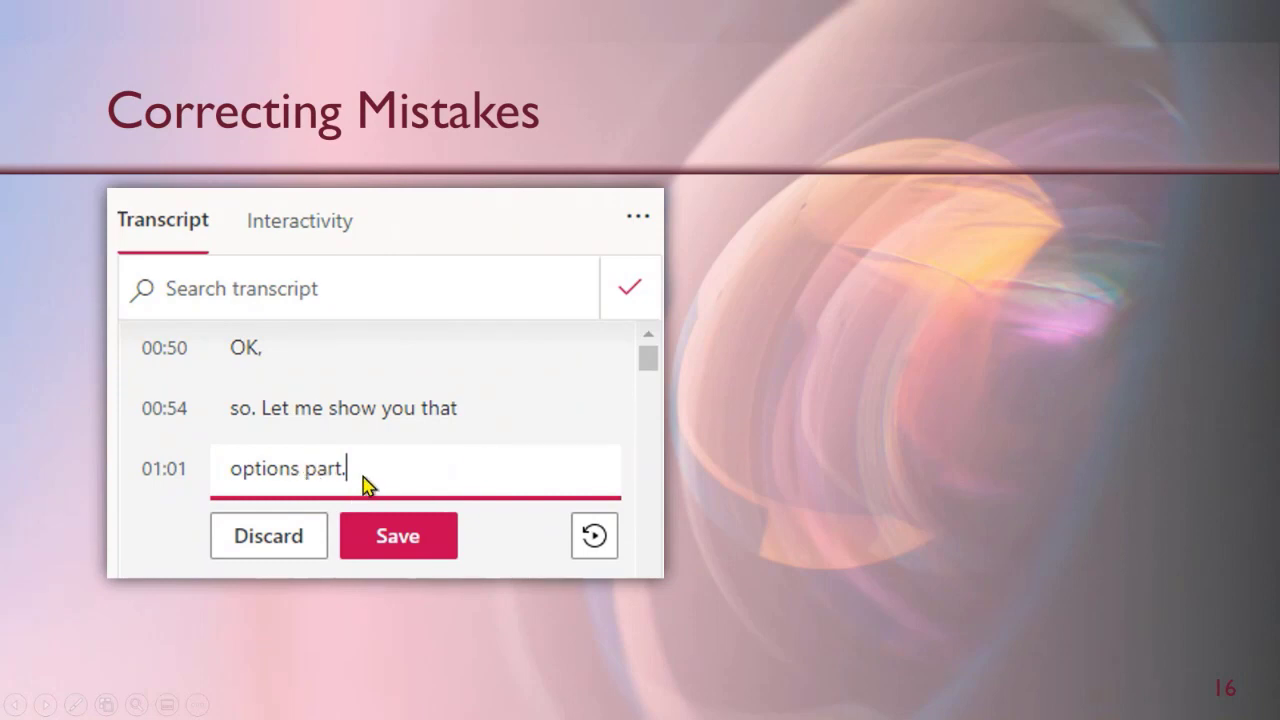
mouse_move(390, 480)
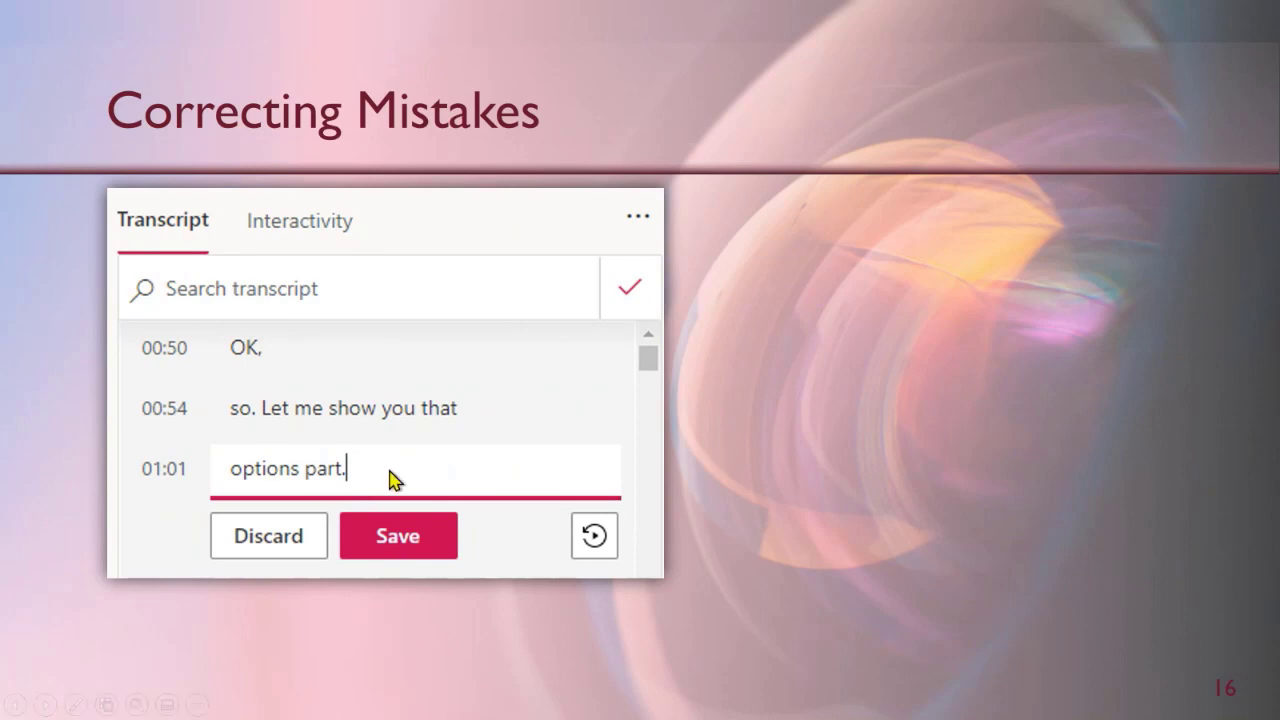
mouse_move(596, 538)
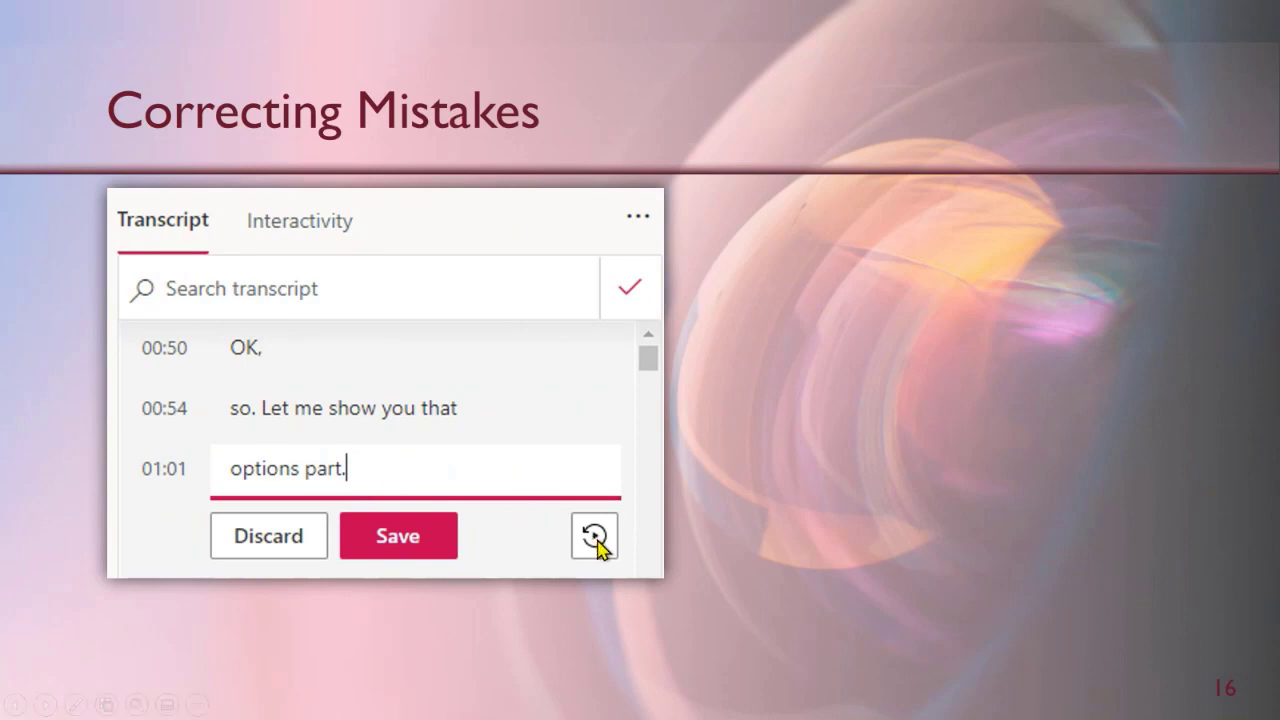
mouse_move(600, 550)
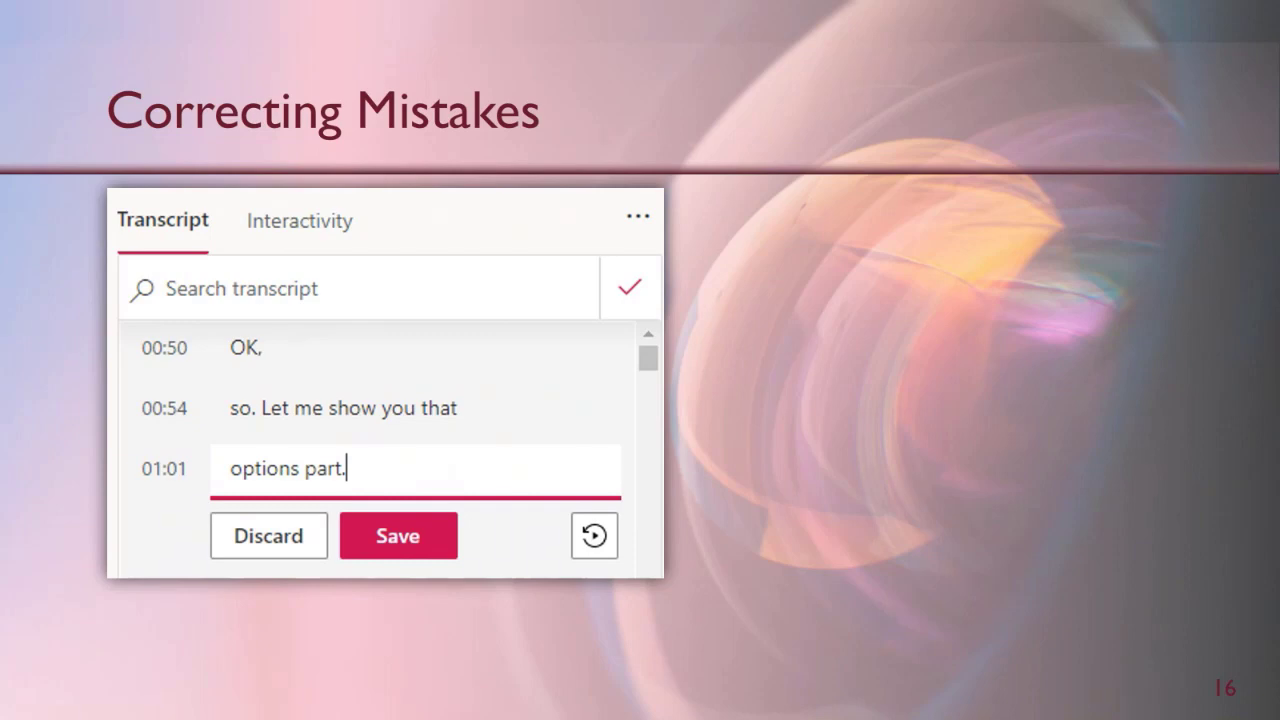
mouse_move(808, 532)
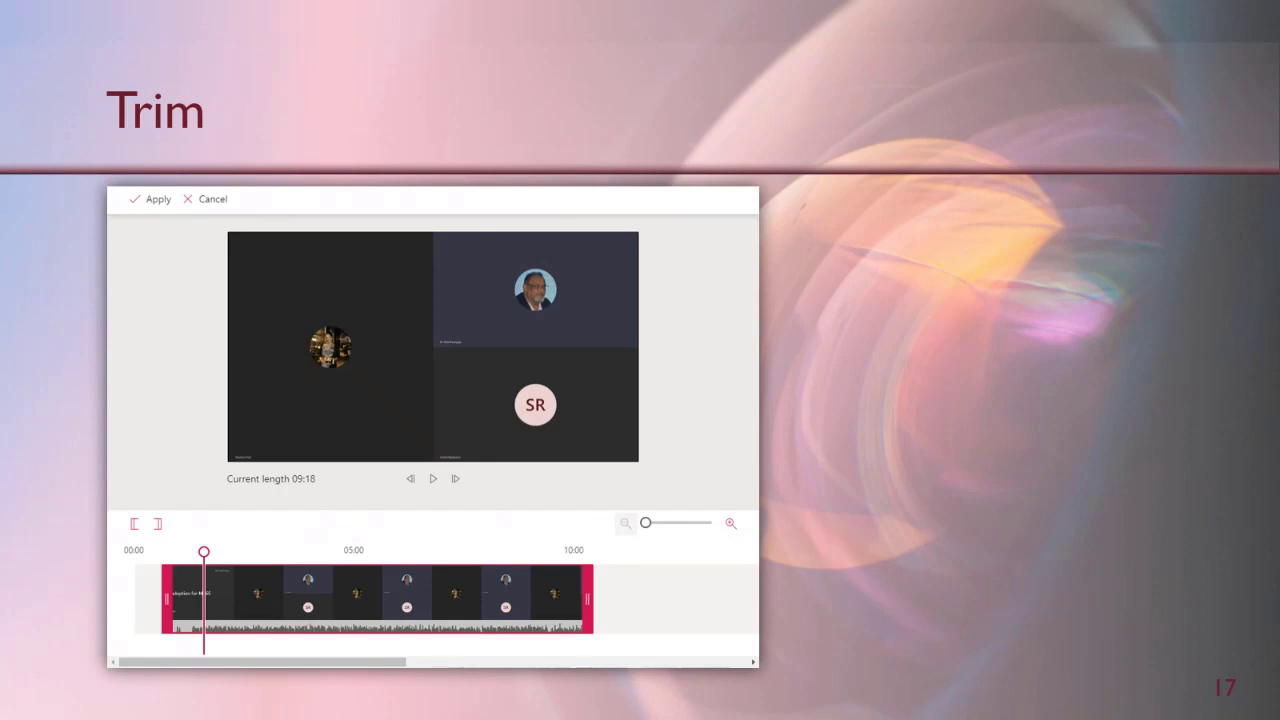
mouse_move(820, 480)
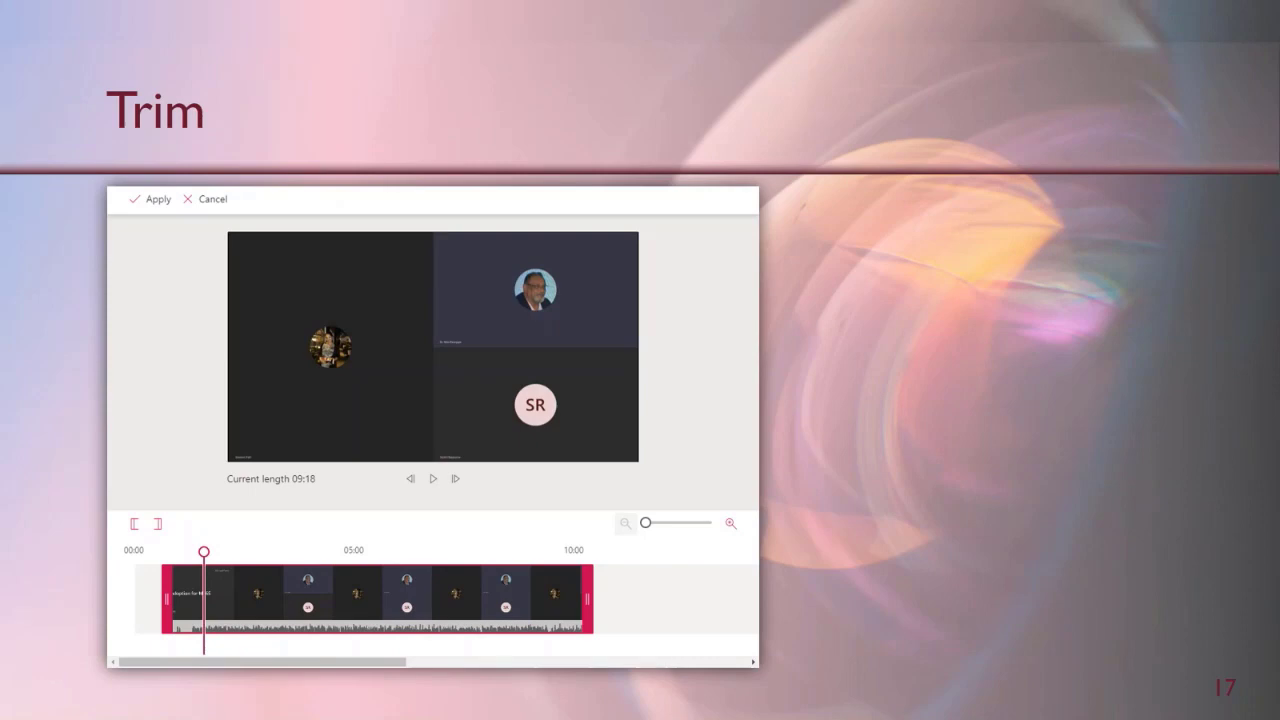
mouse_move(788, 488)
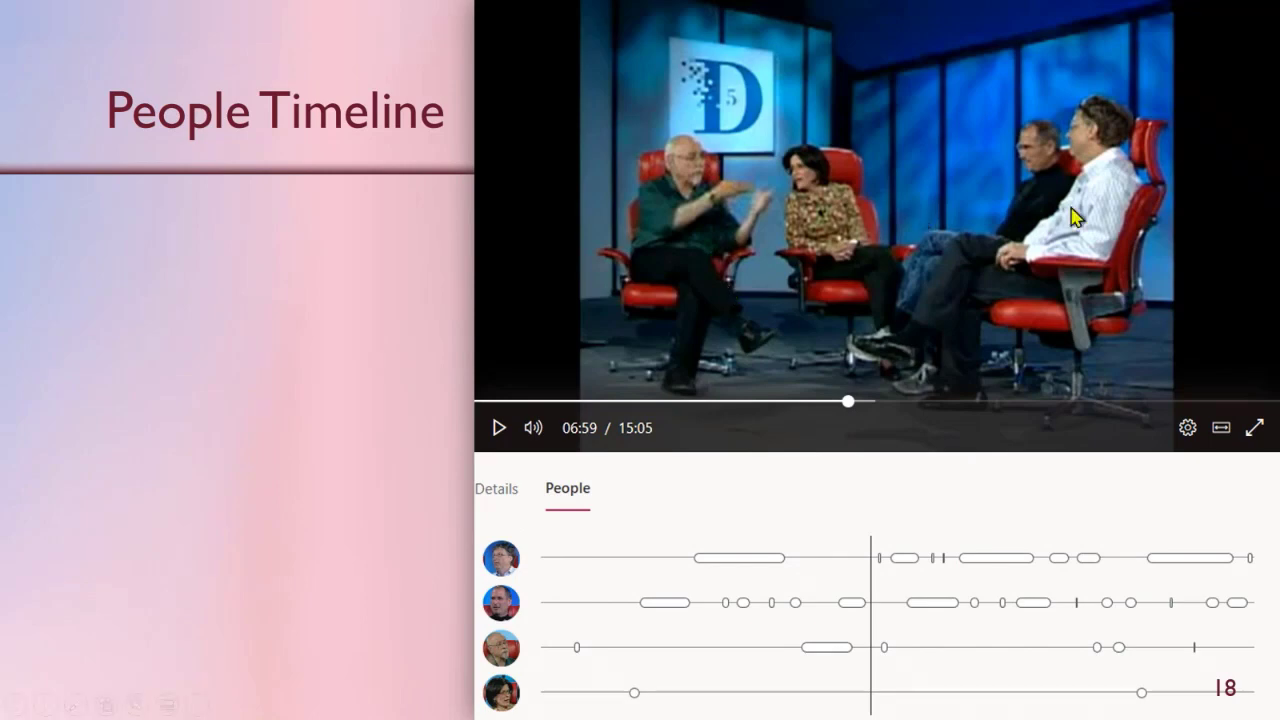
mouse_move(520, 584)
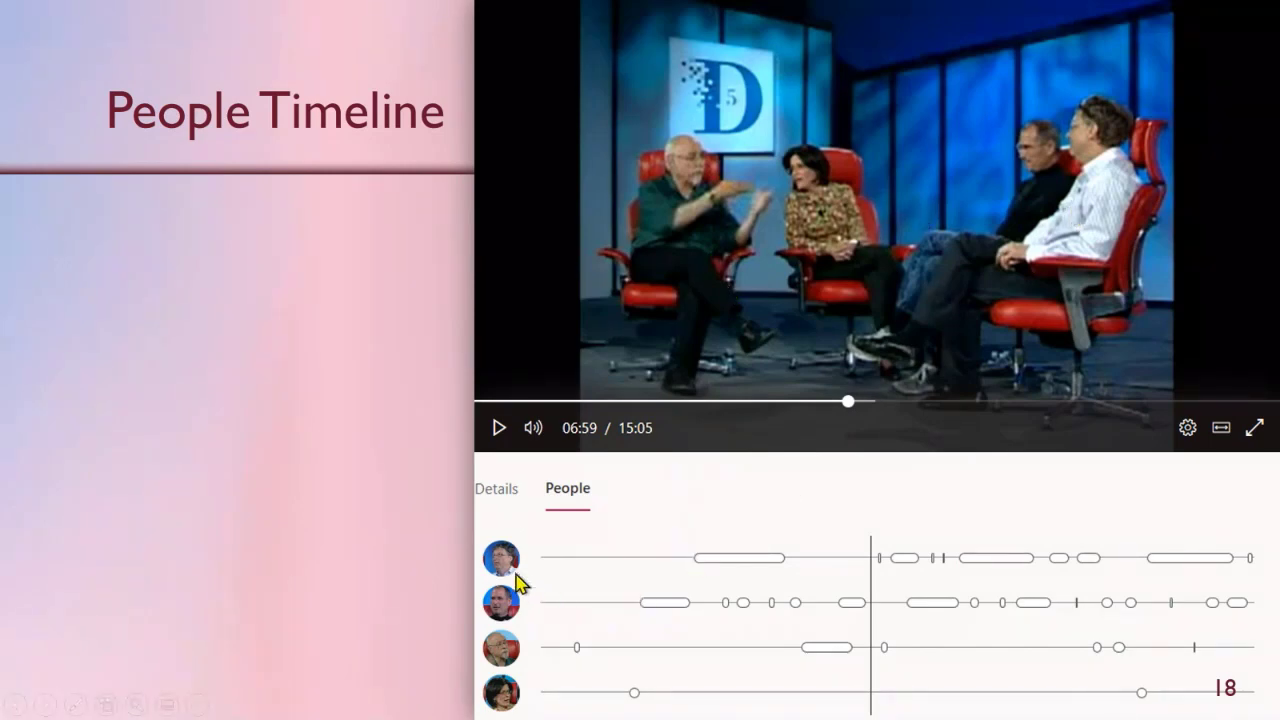
mouse_move(518, 704)
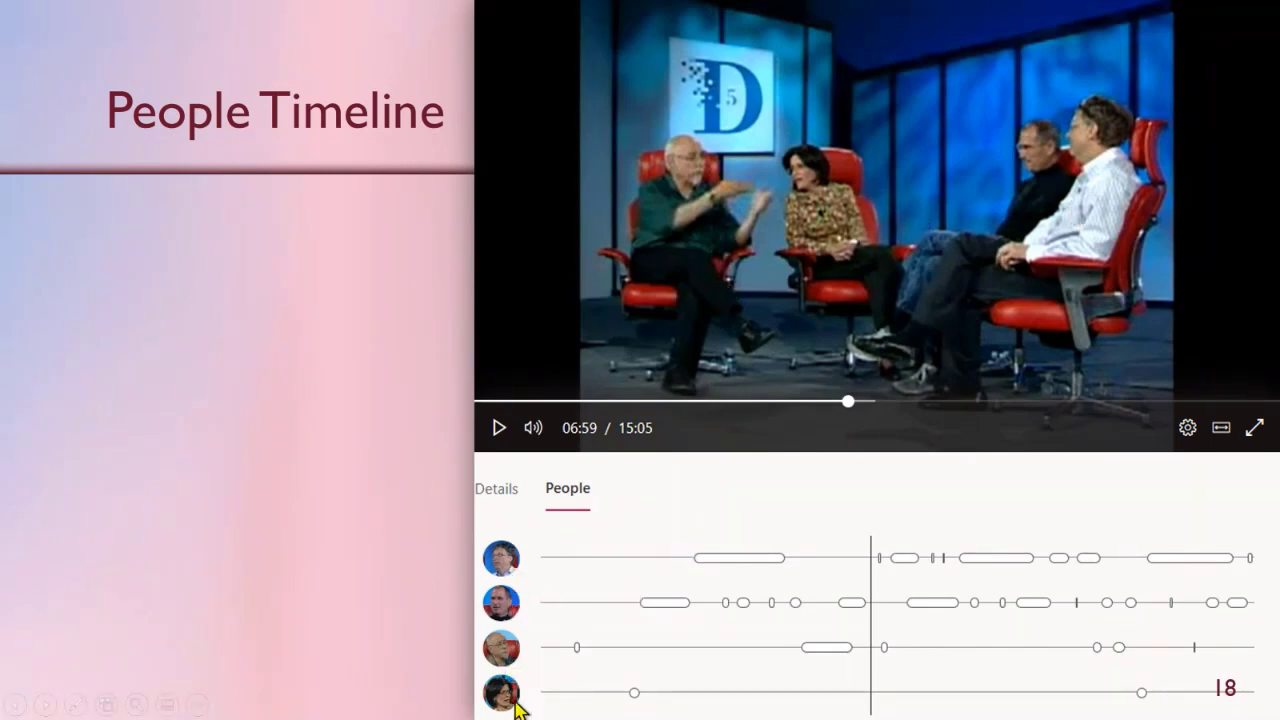
mouse_move(740, 584)
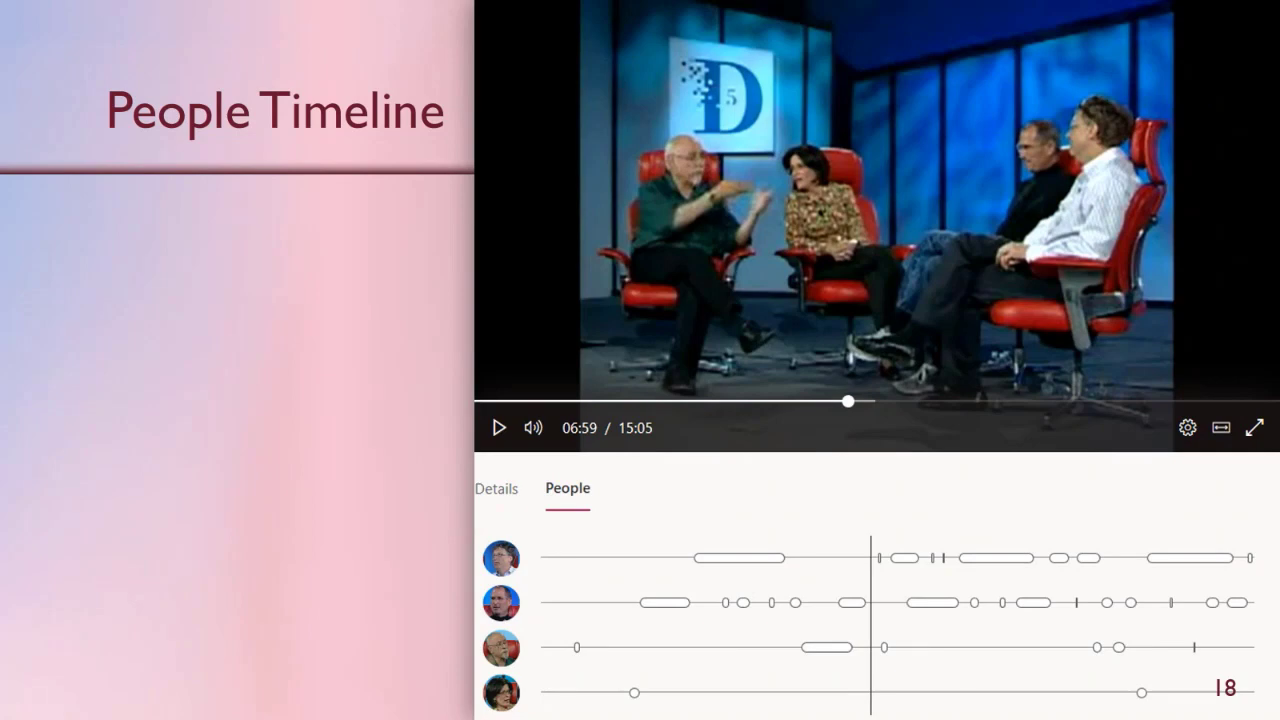
mouse_move(750, 570)
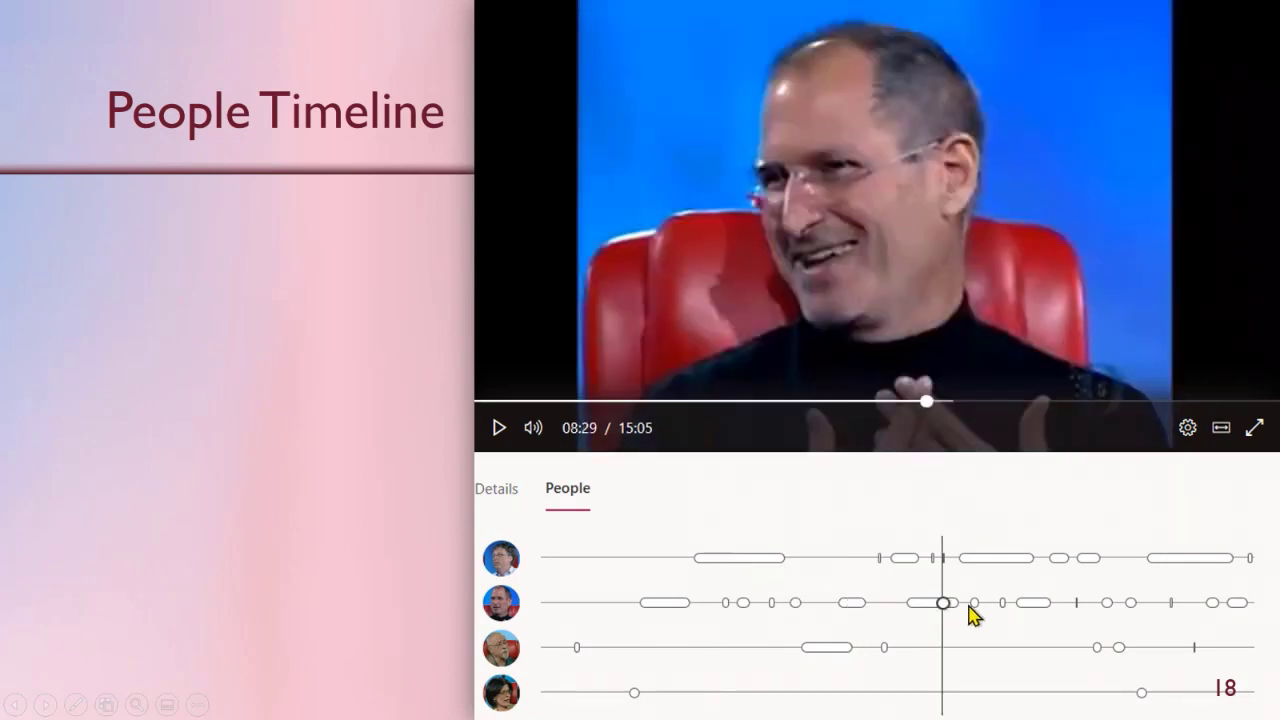
mouse_move(950, 624)
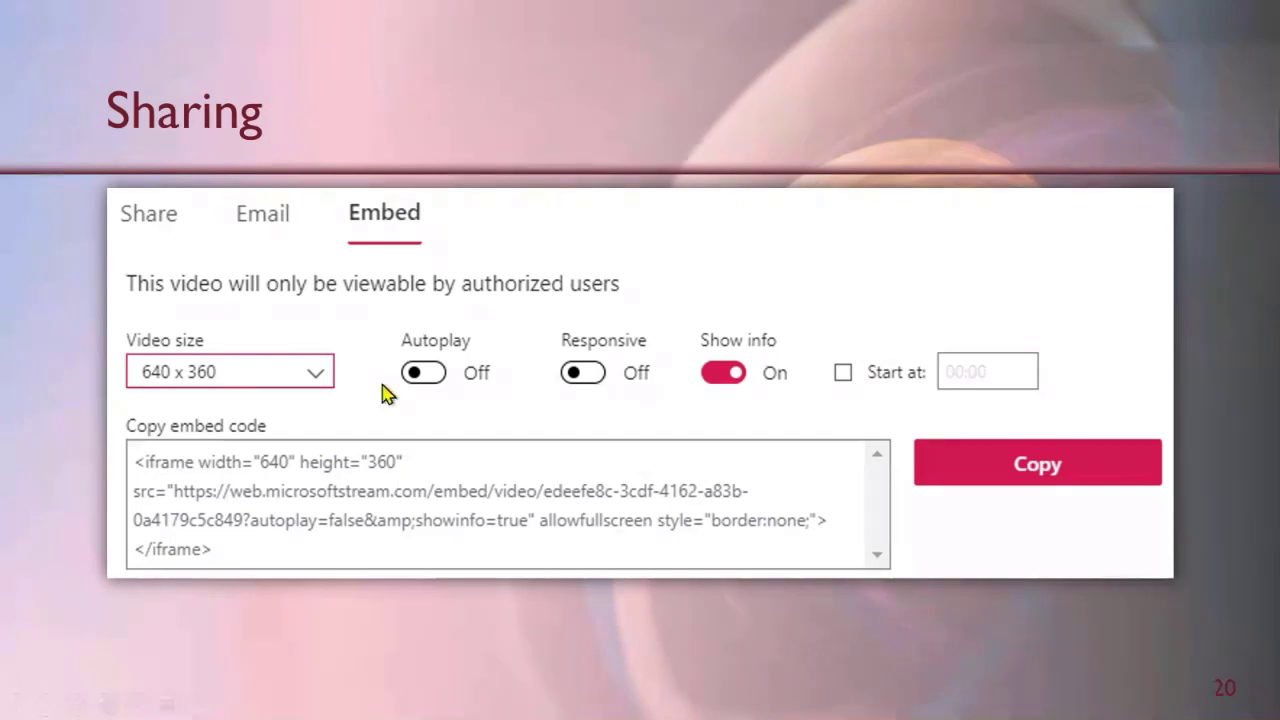
mouse_move(210, 300)
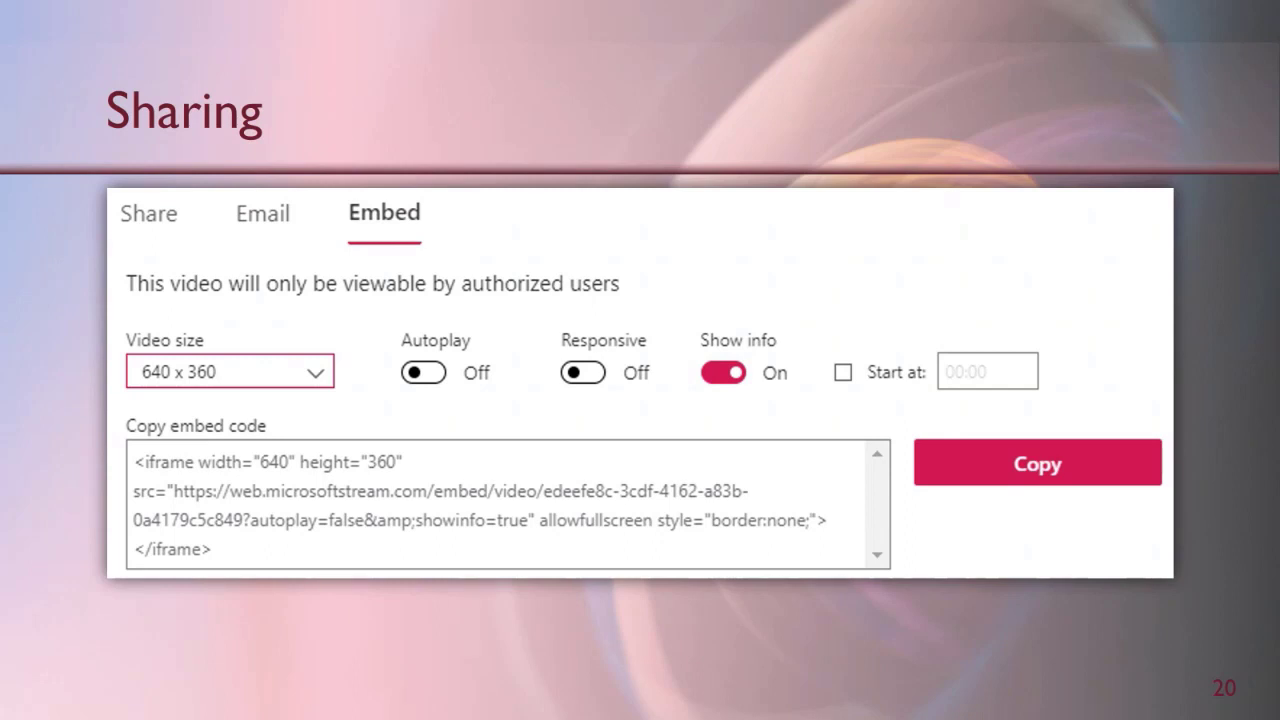
mouse_move(240, 250)
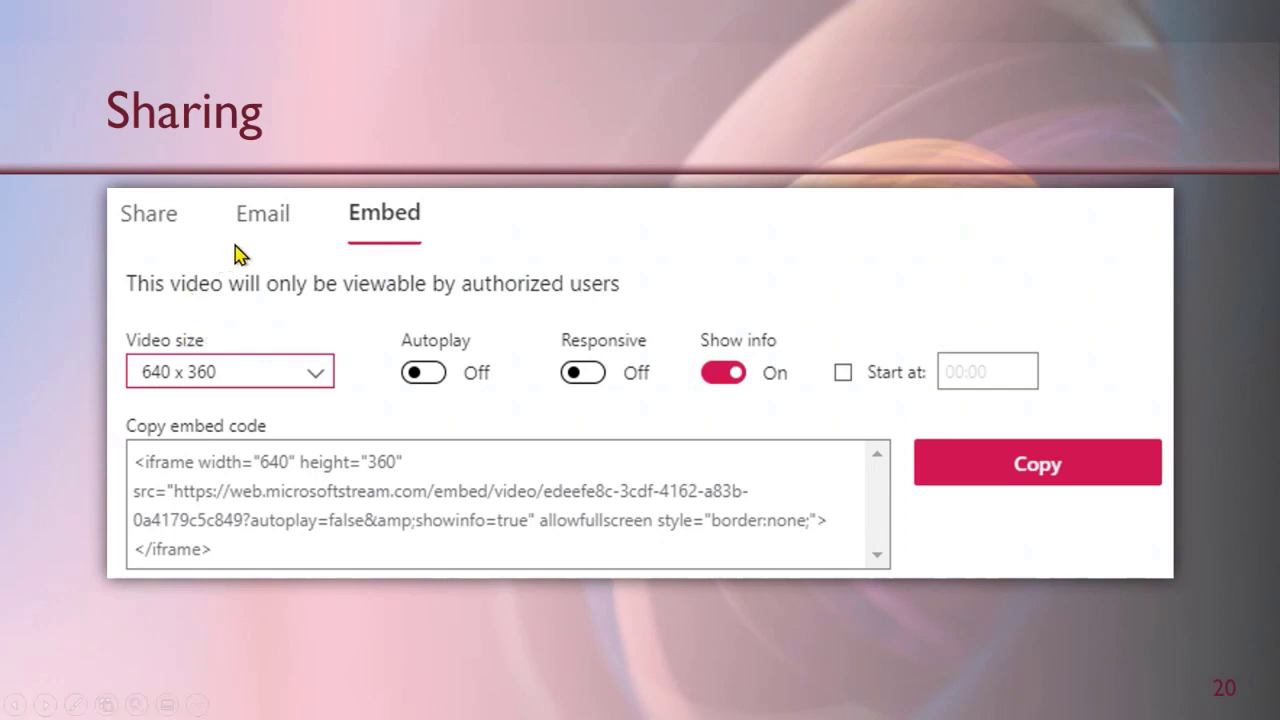
mouse_move(380, 264)
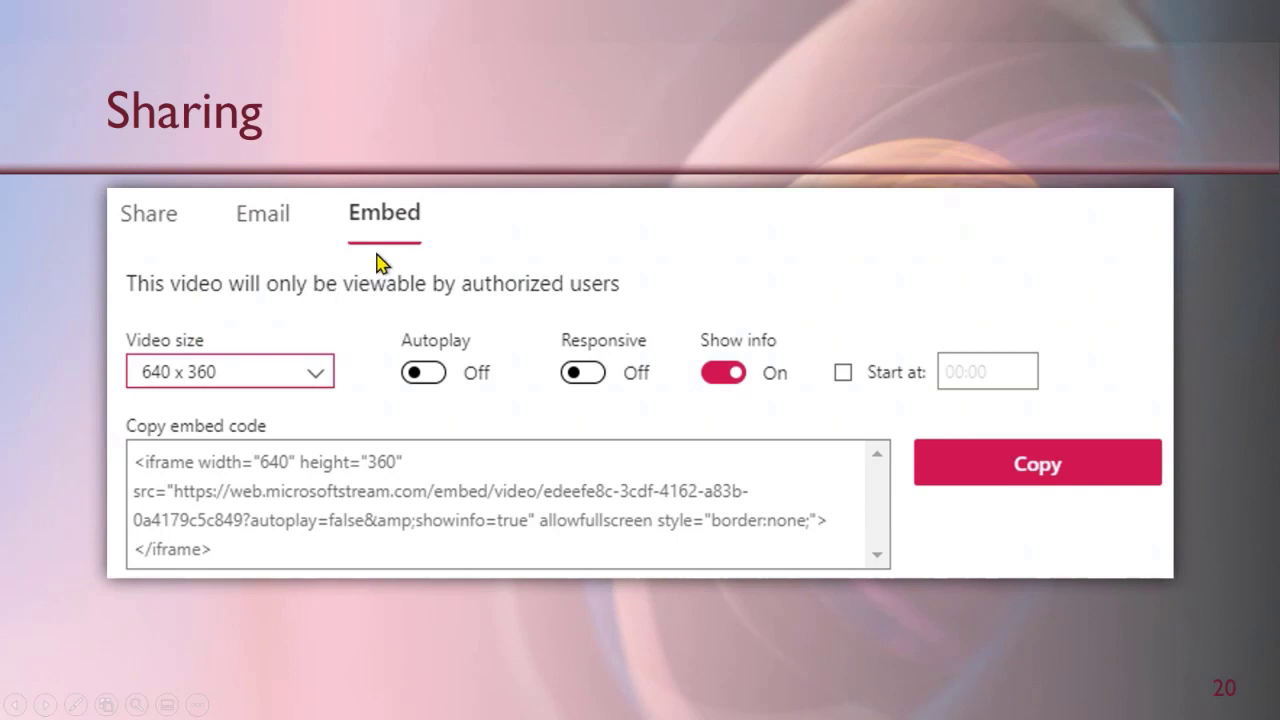
mouse_move(382, 290)
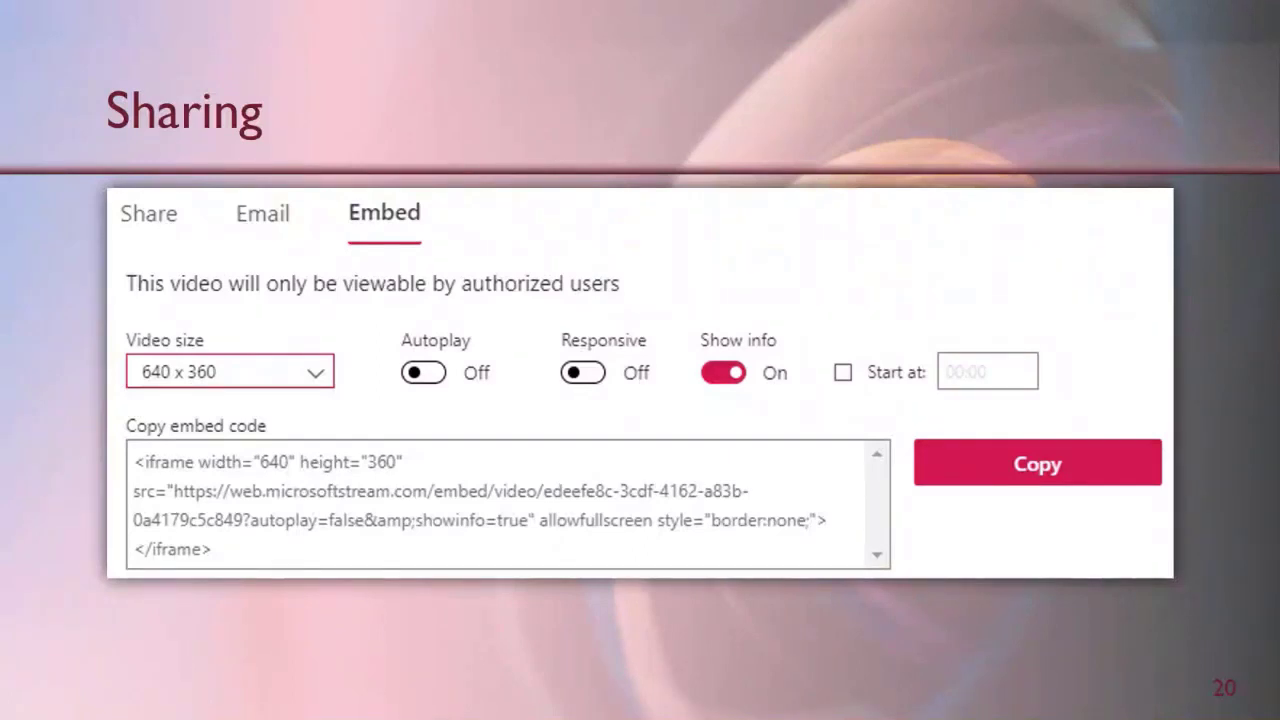
mouse_move(530, 384)
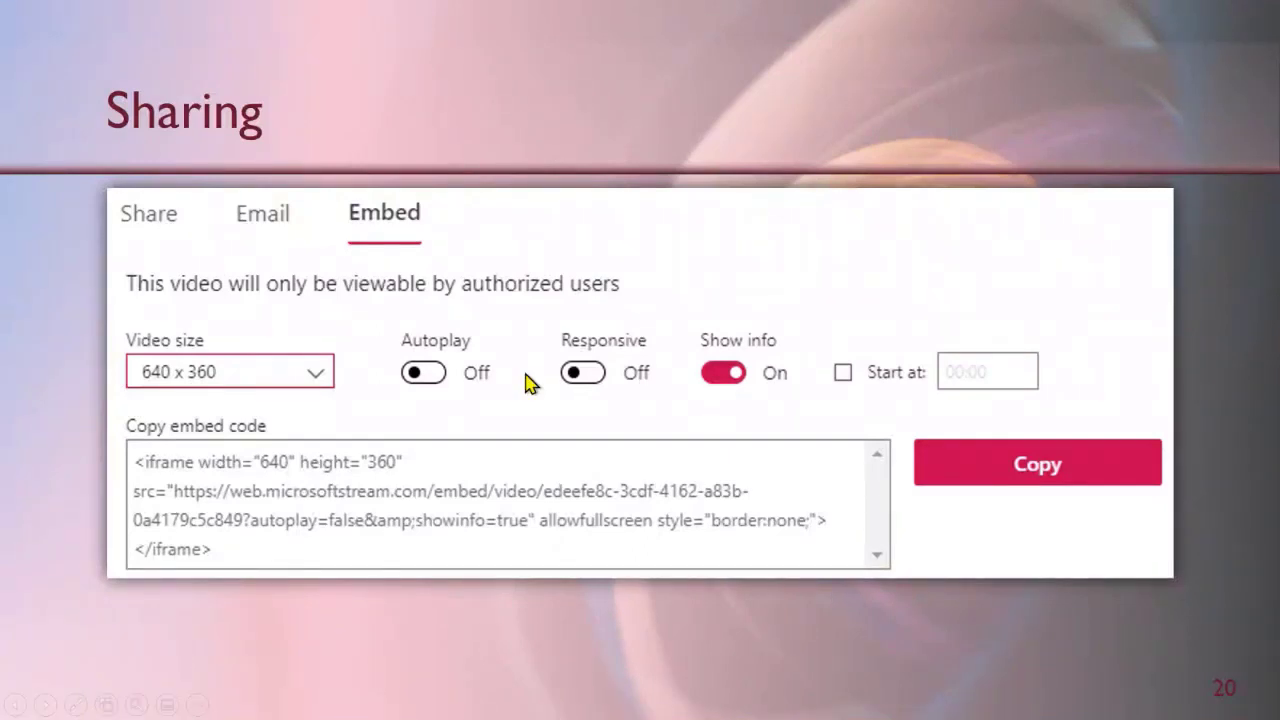
mouse_move(570, 384)
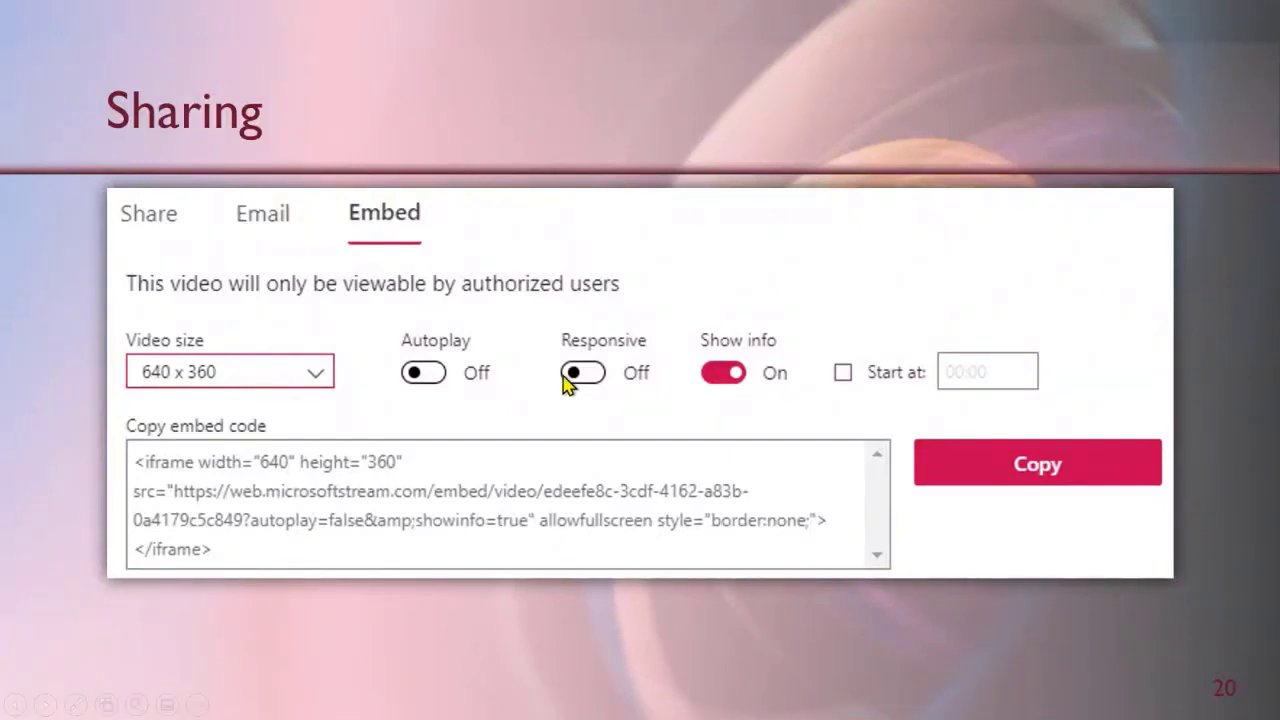
mouse_move(568, 384)
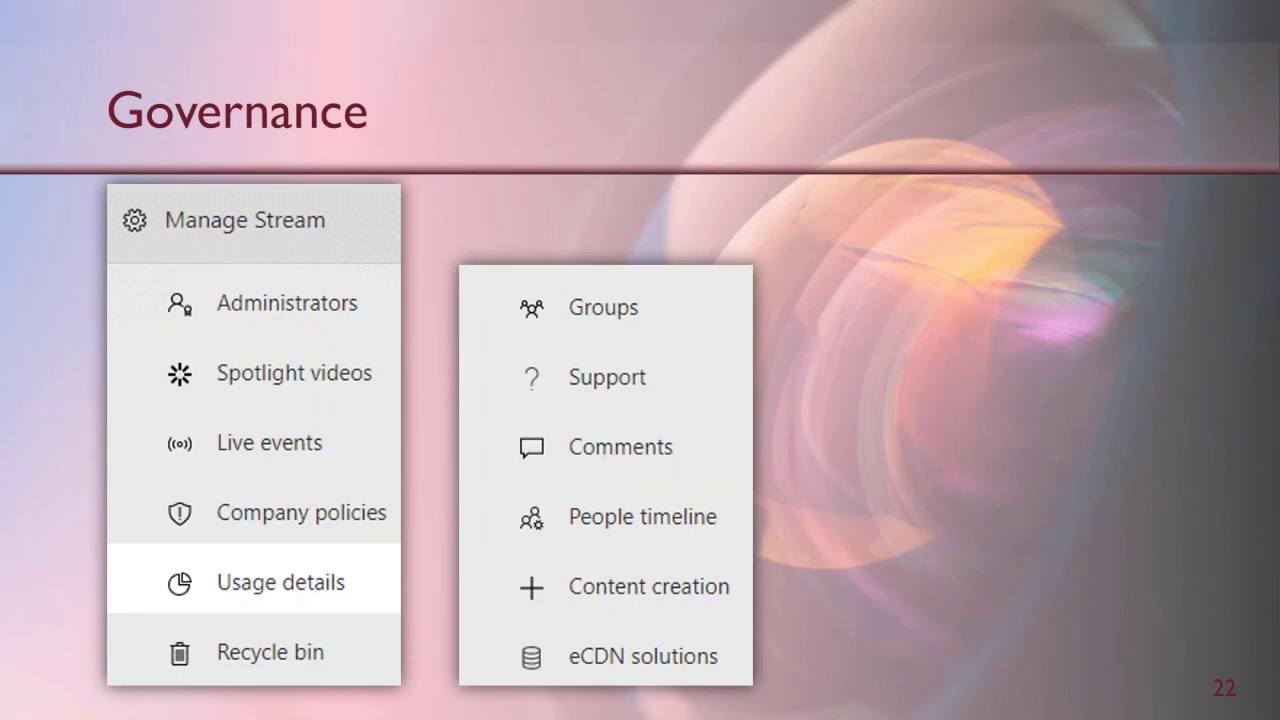
mouse_move(648, 414)
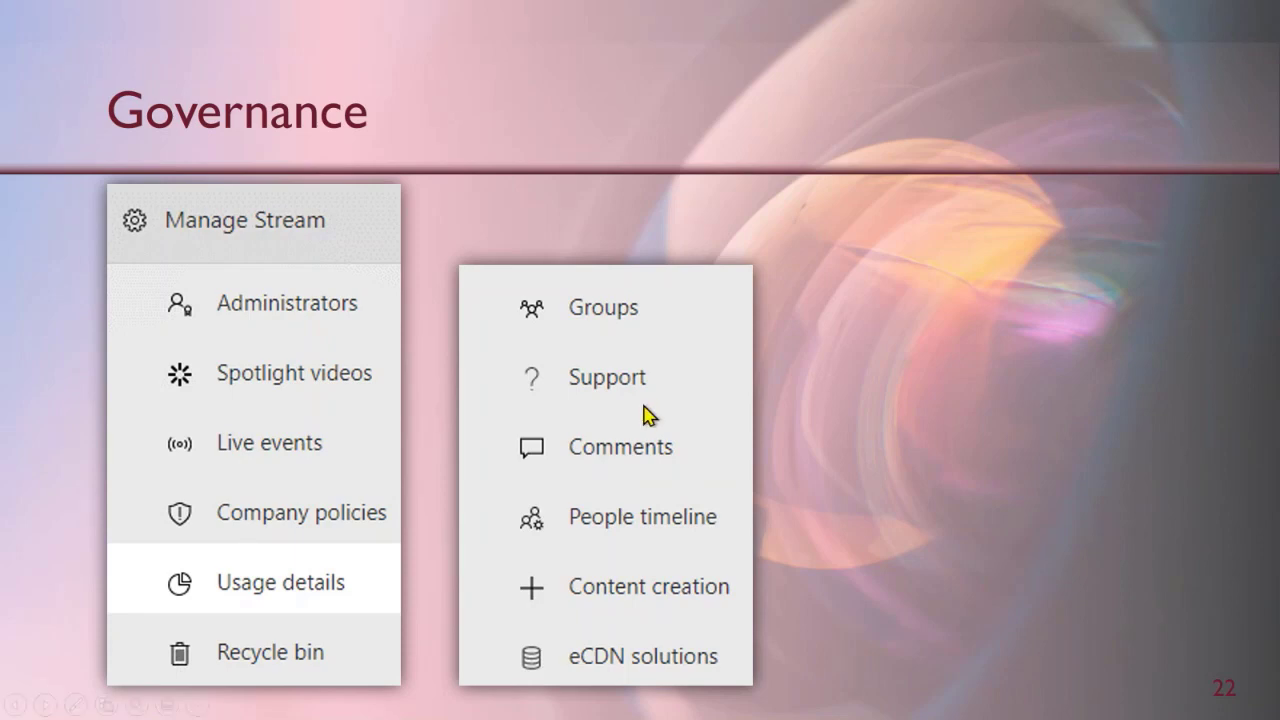
mouse_move(290, 676)
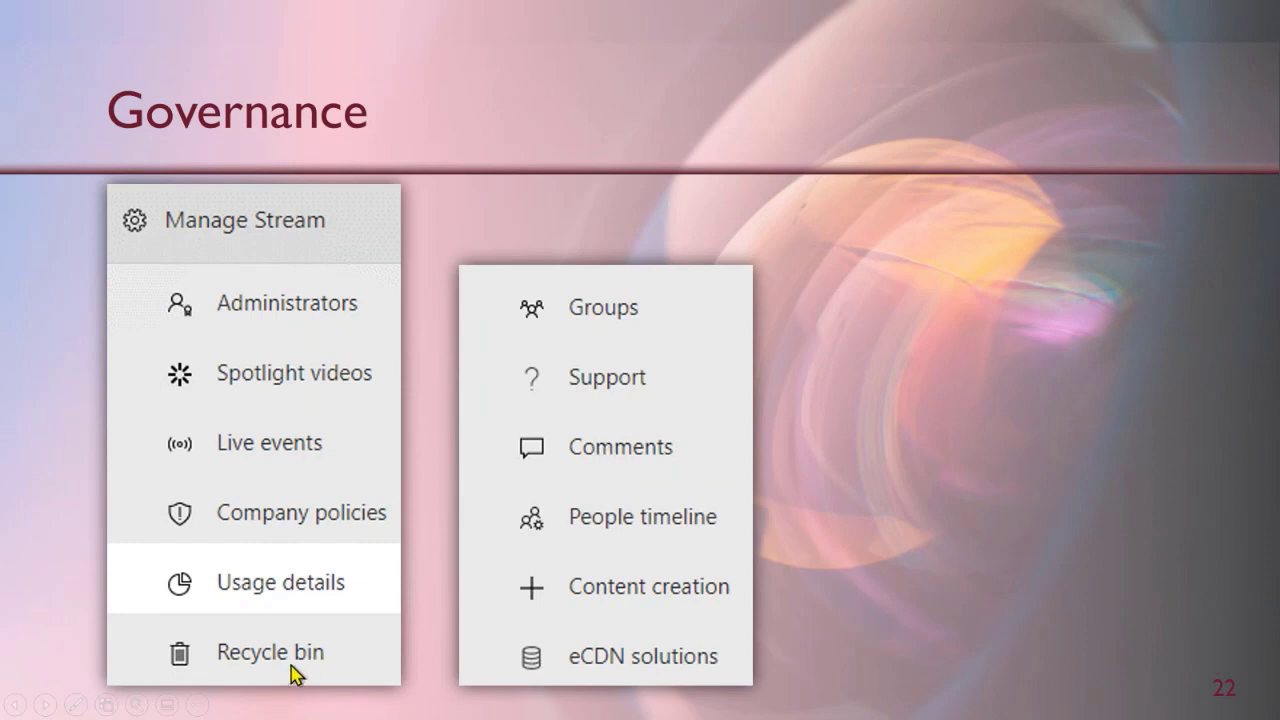
mouse_move(296, 672)
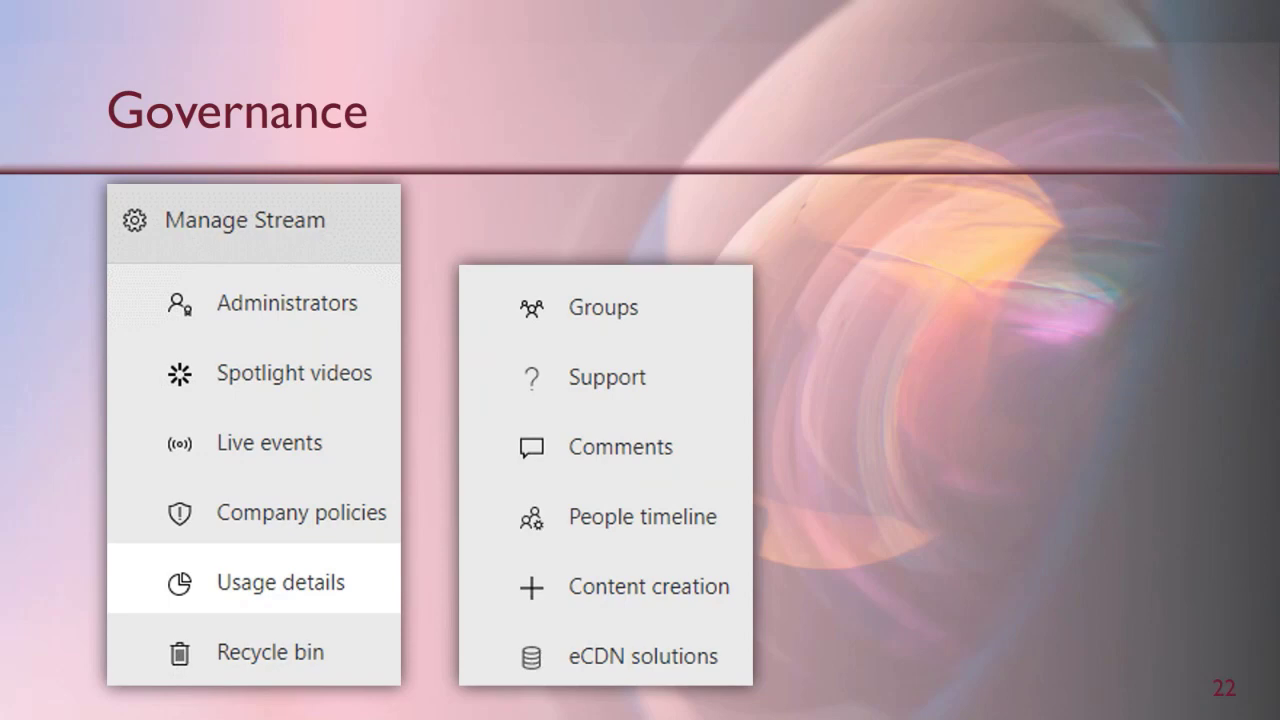
mouse_move(352, 598)
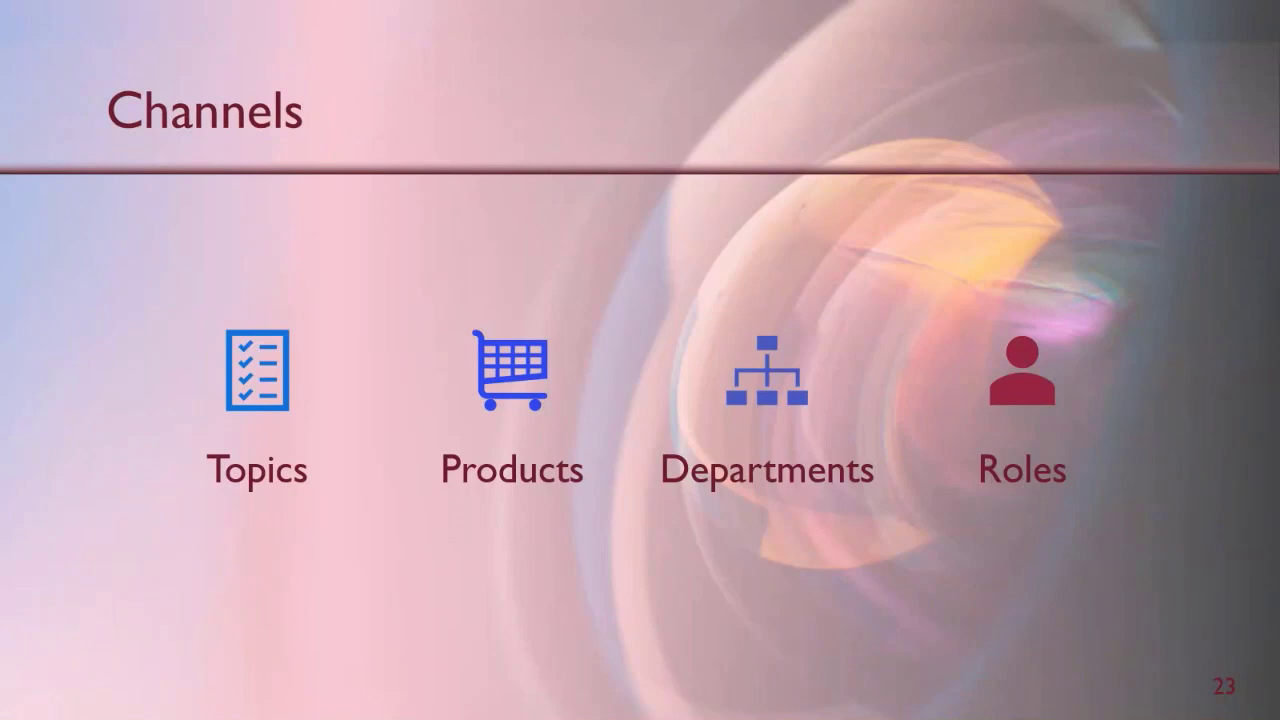
mouse_move(330, 544)
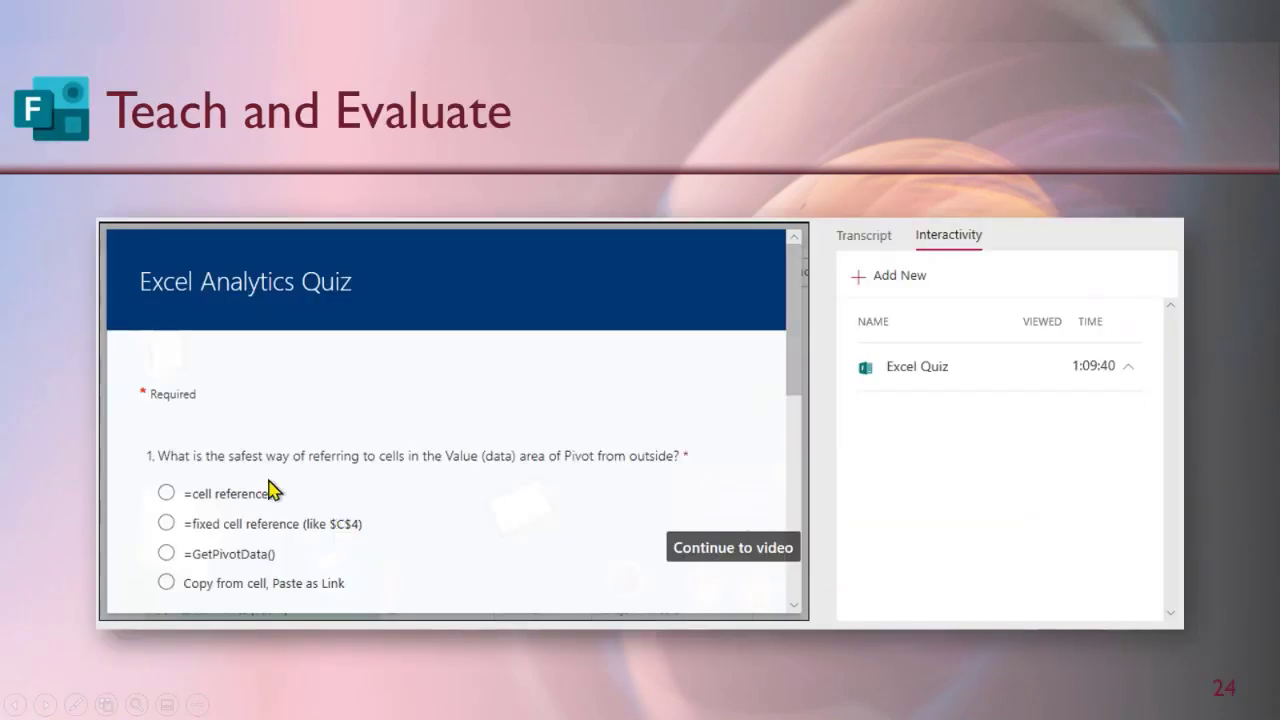
mouse_move(216, 344)
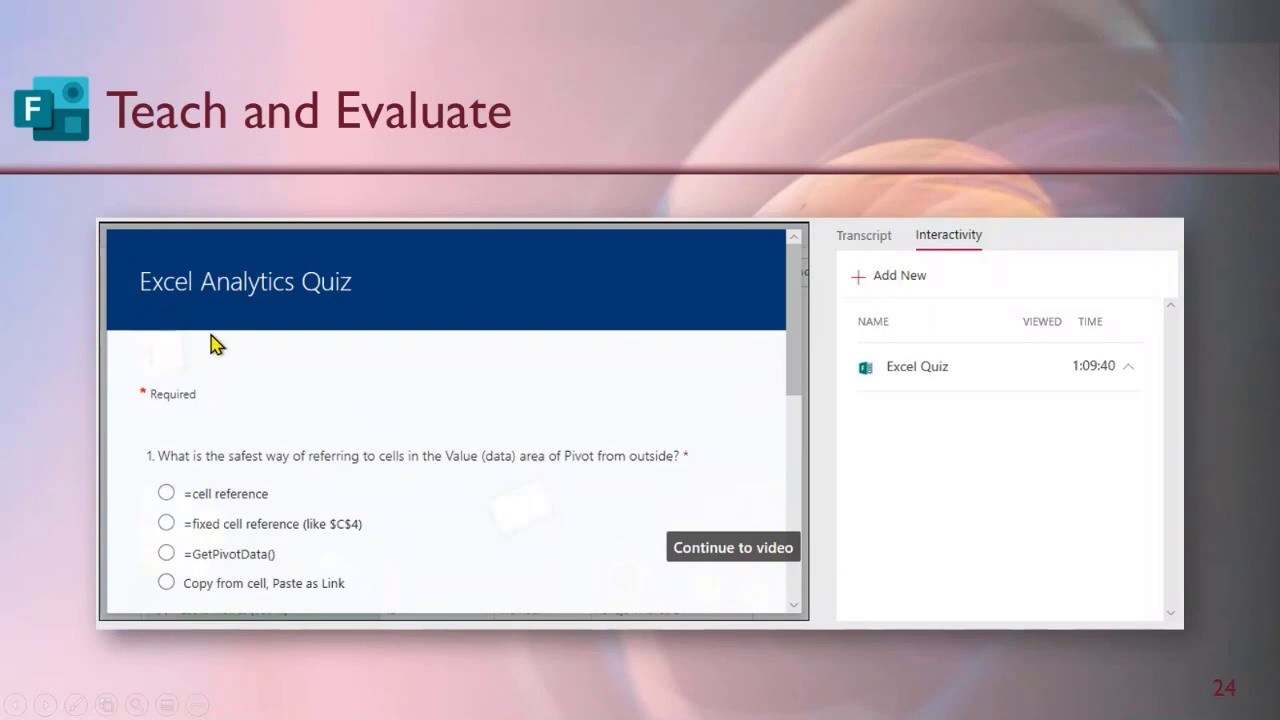
mouse_move(420, 328)
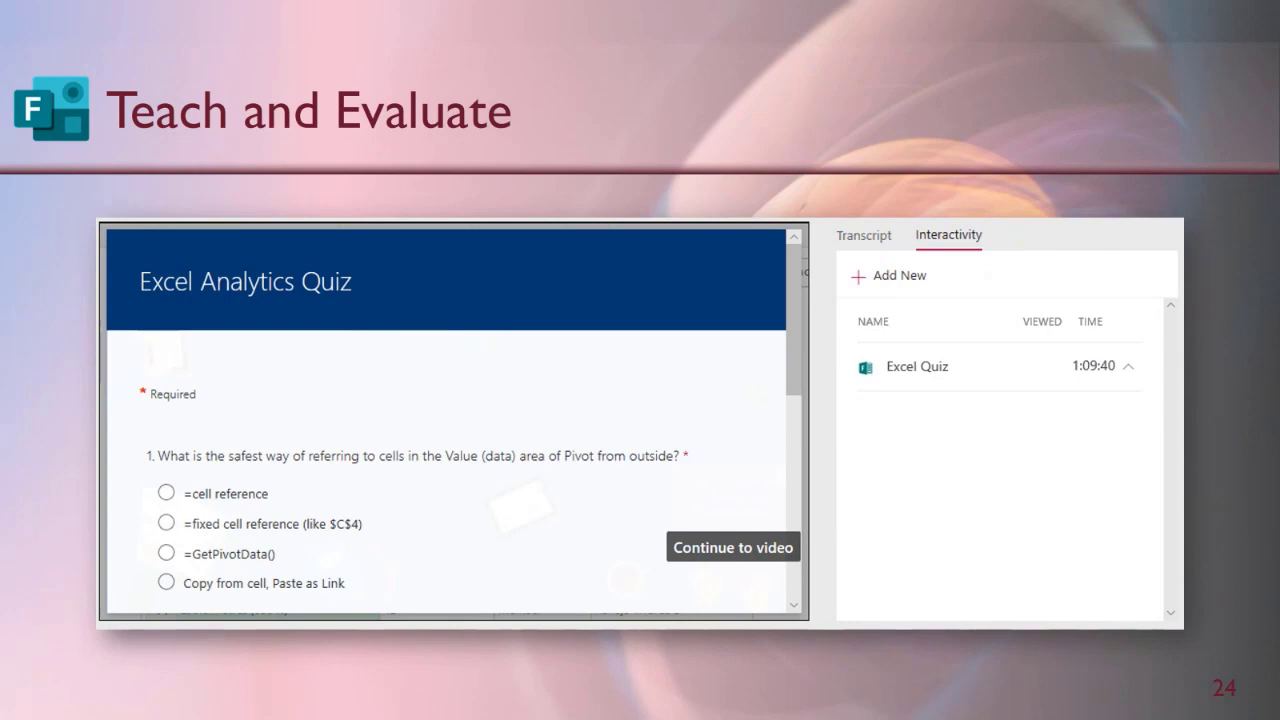
mouse_move(932, 360)
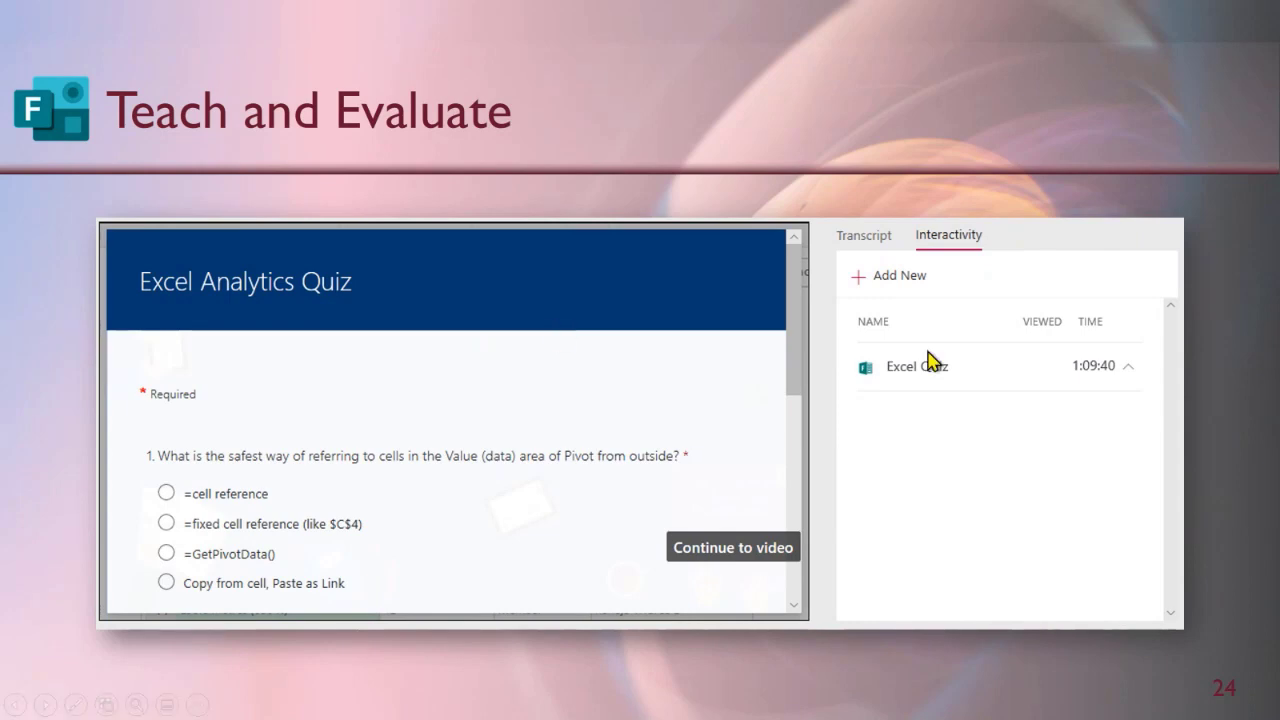
mouse_move(324, 588)
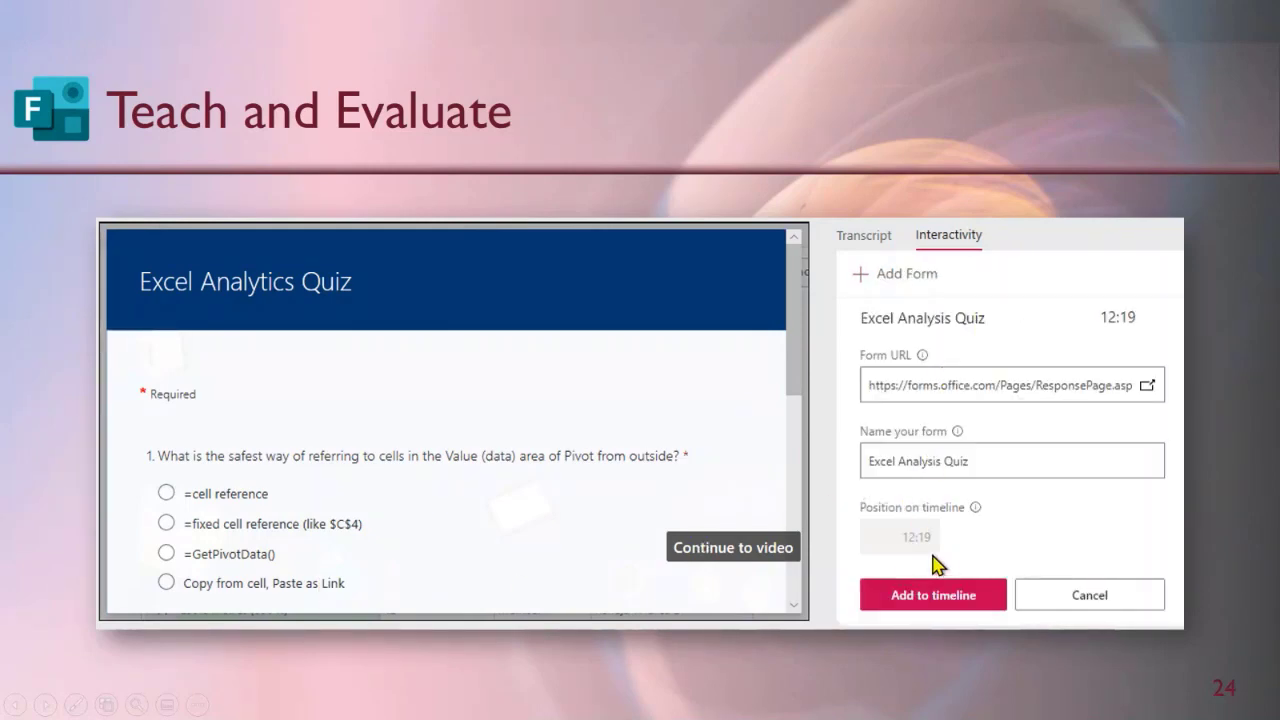
mouse_move(930, 560)
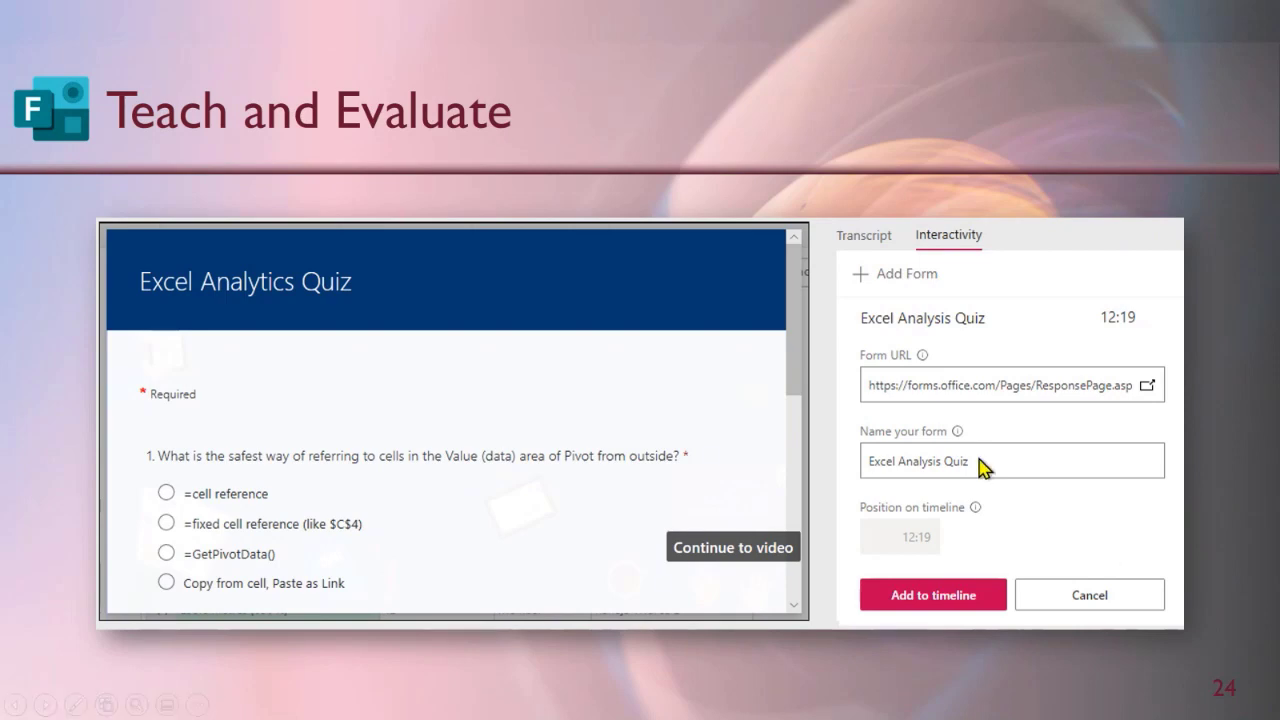
mouse_move(956, 556)
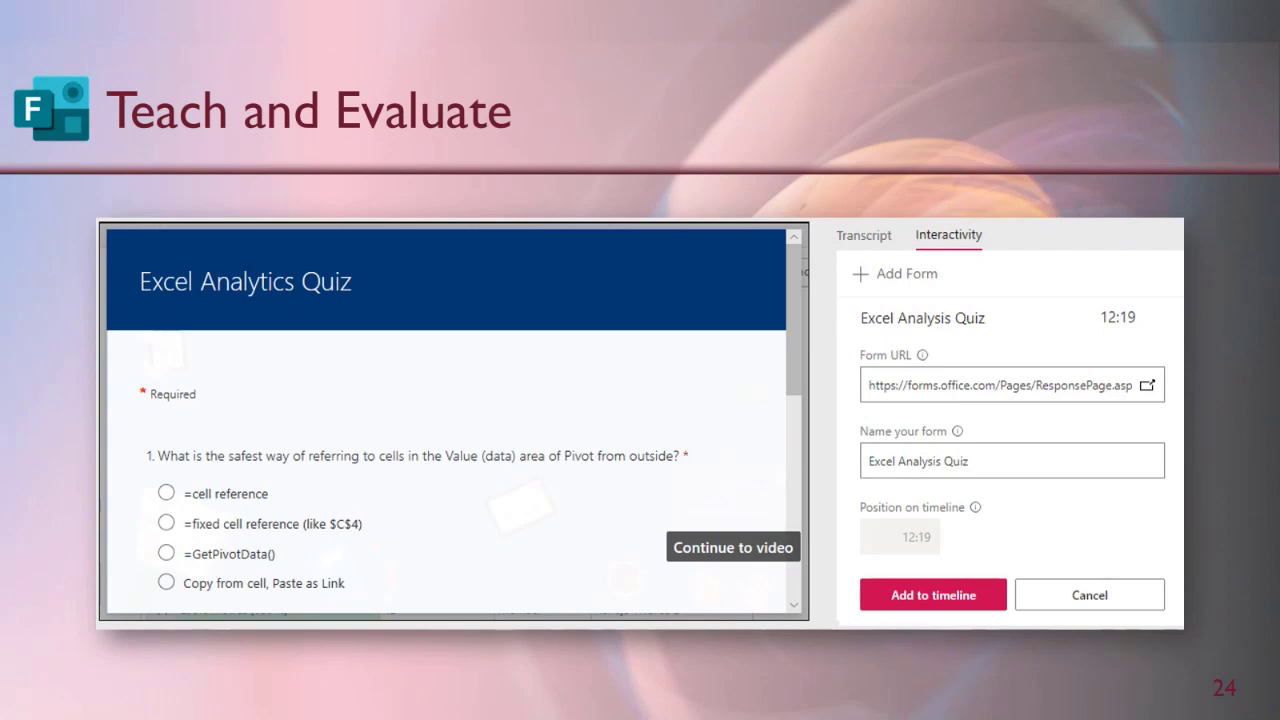
mouse_move(990, 390)
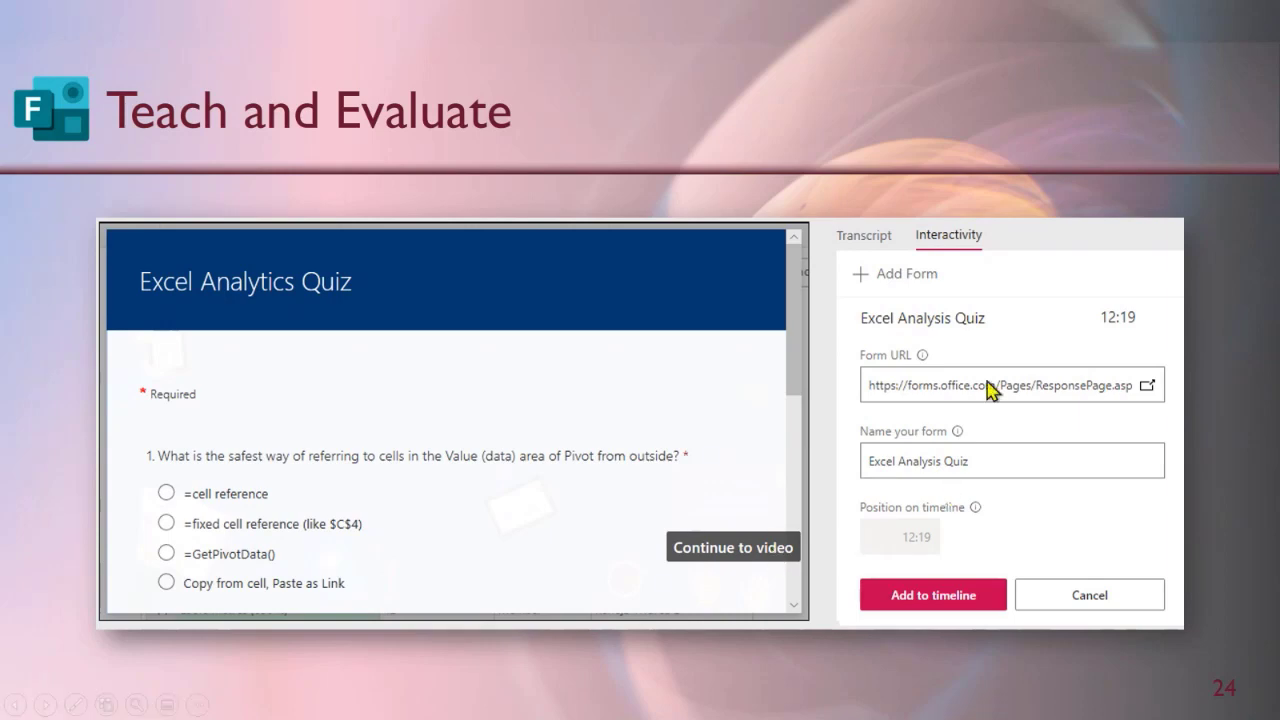
mouse_move(990, 384)
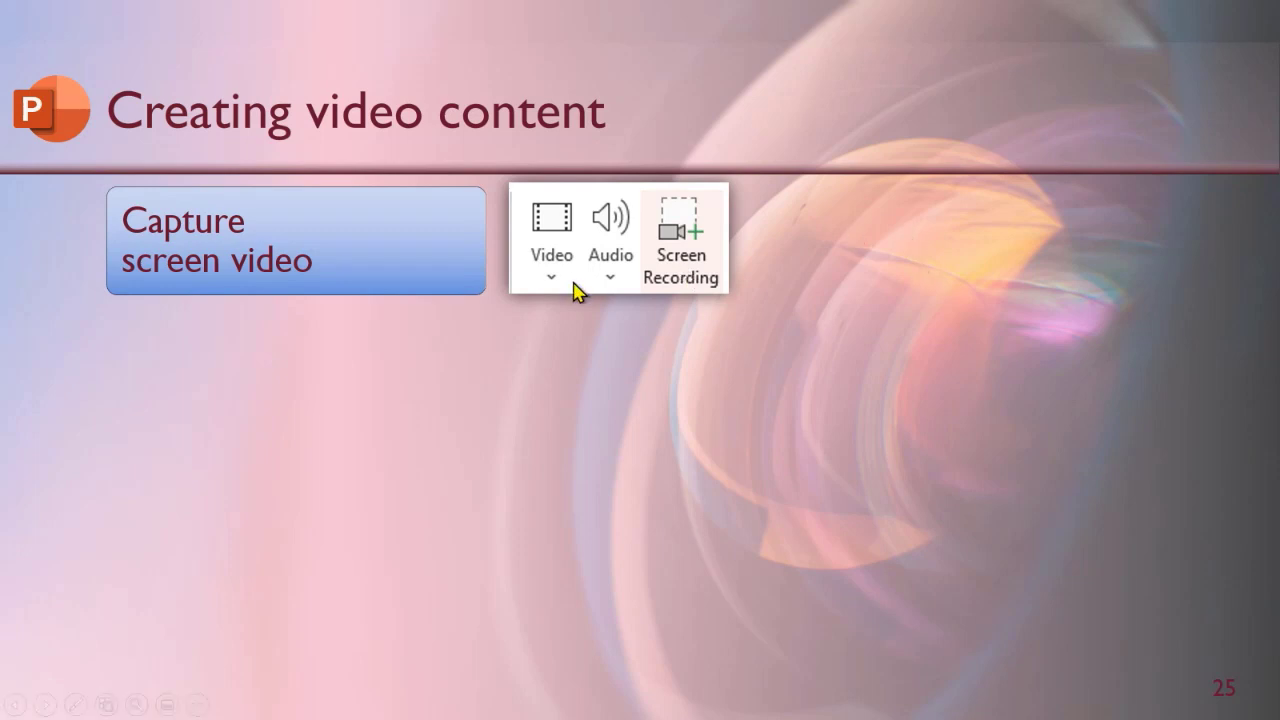
mouse_move(712, 292)
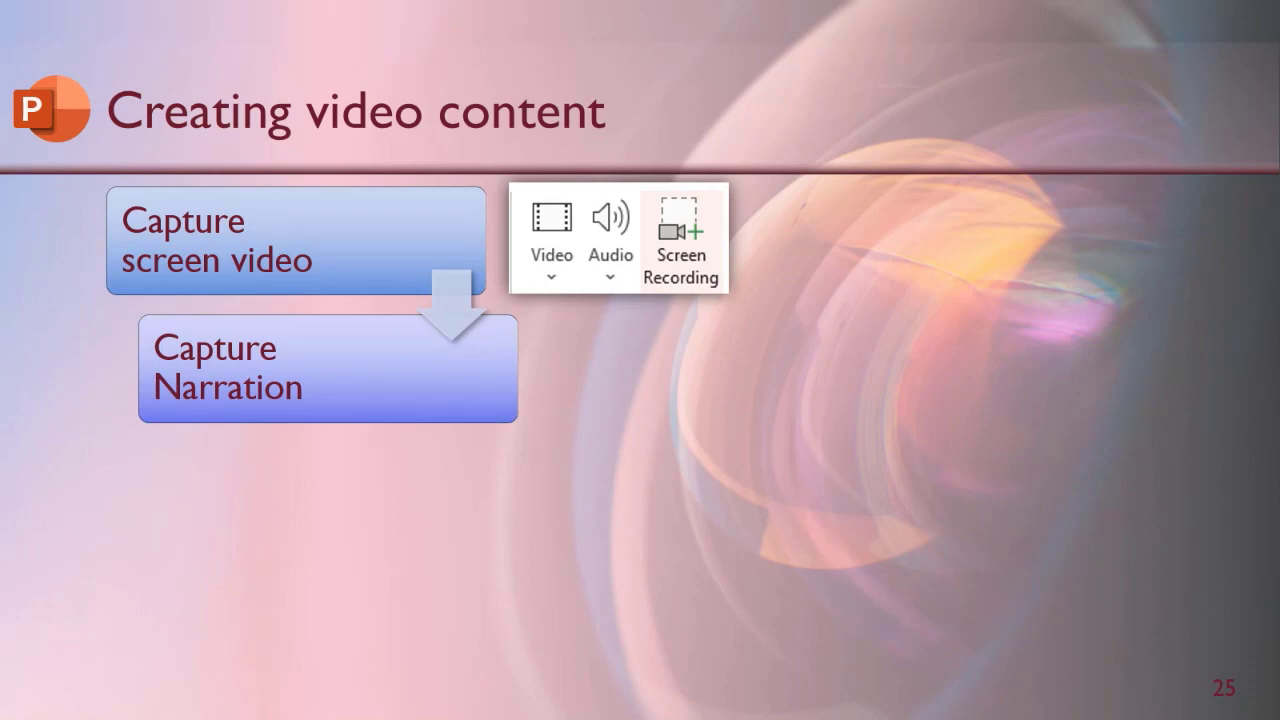
Step: Reveal the slide recording illustration for the Capture Narration step
left_click(762, 364)
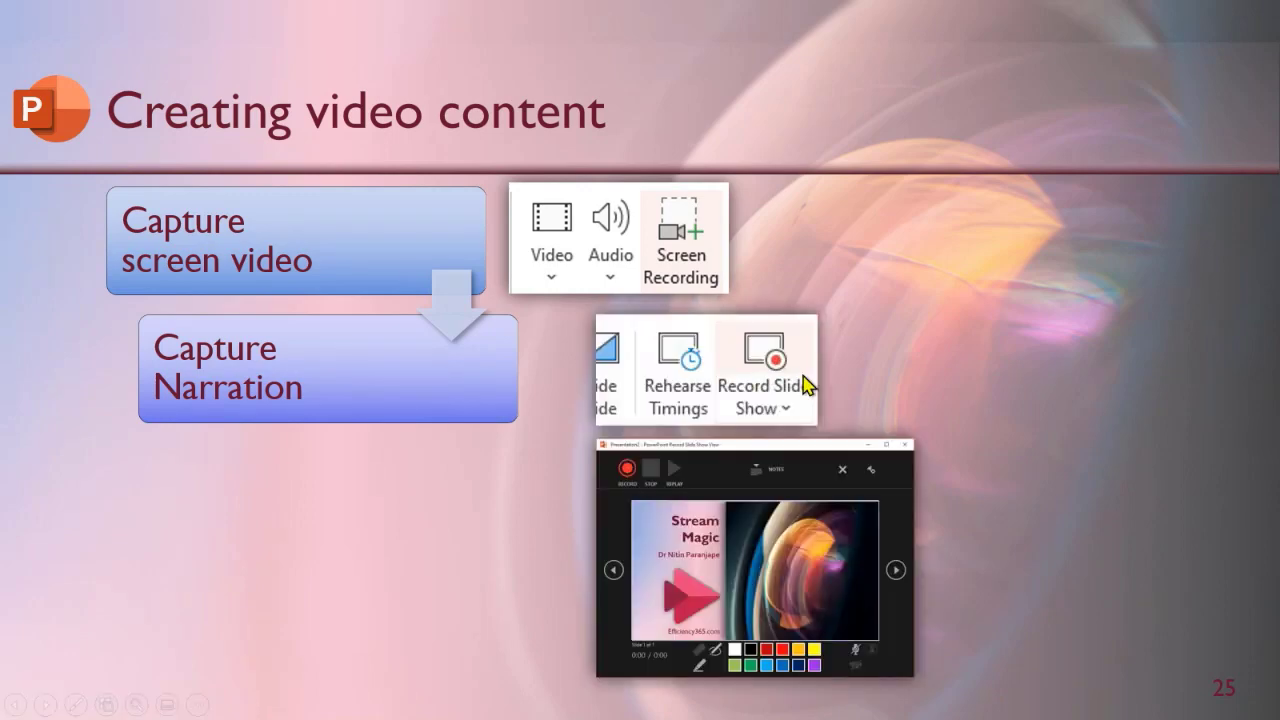
mouse_move(668, 468)
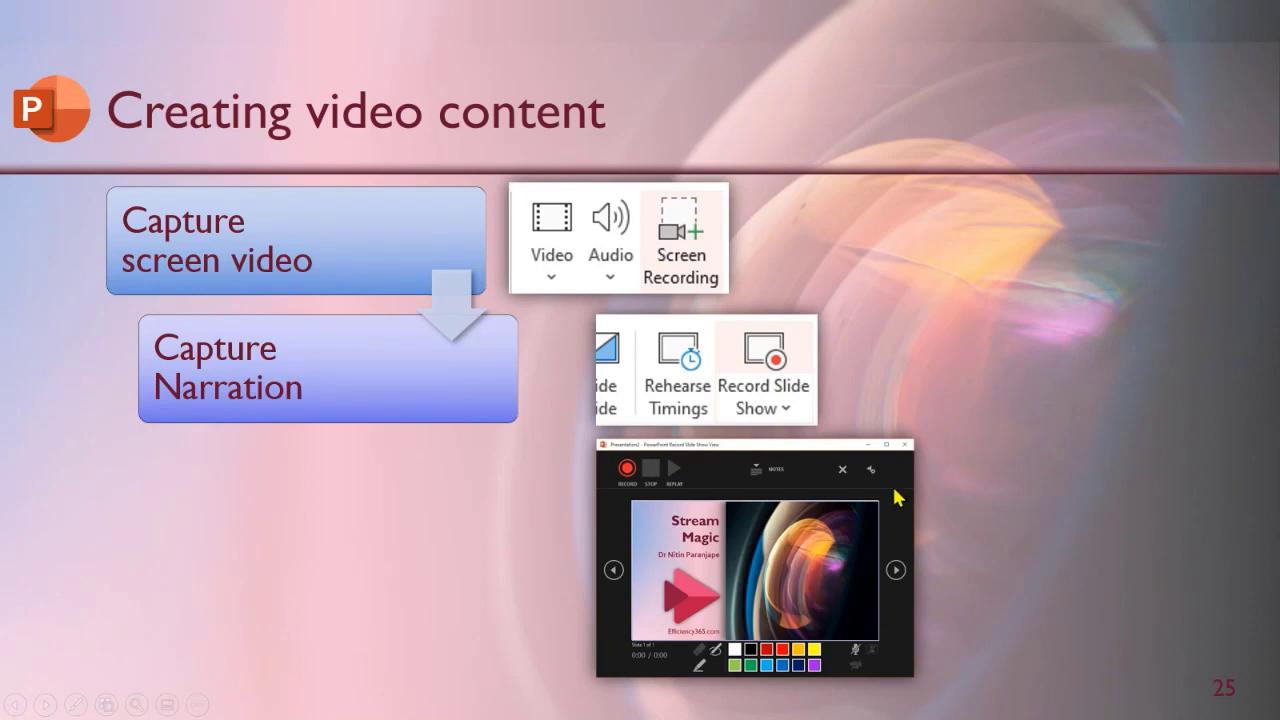
mouse_move(878, 488)
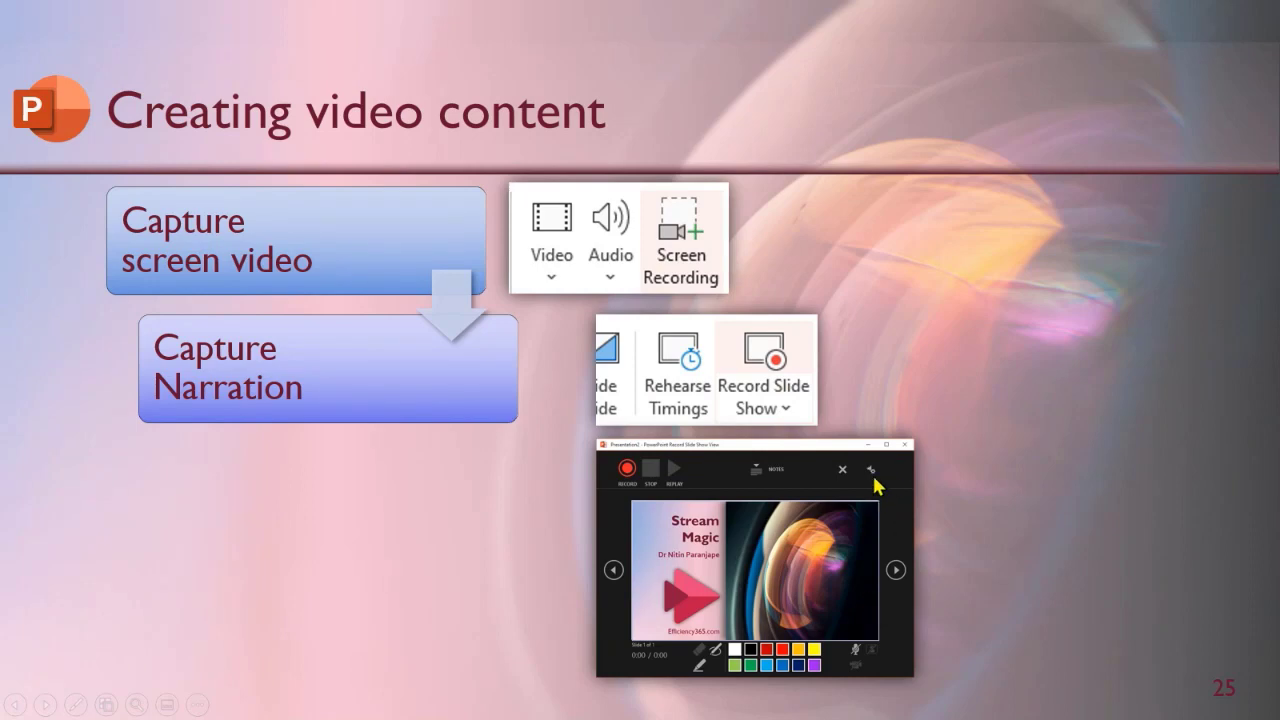
mouse_move(684, 524)
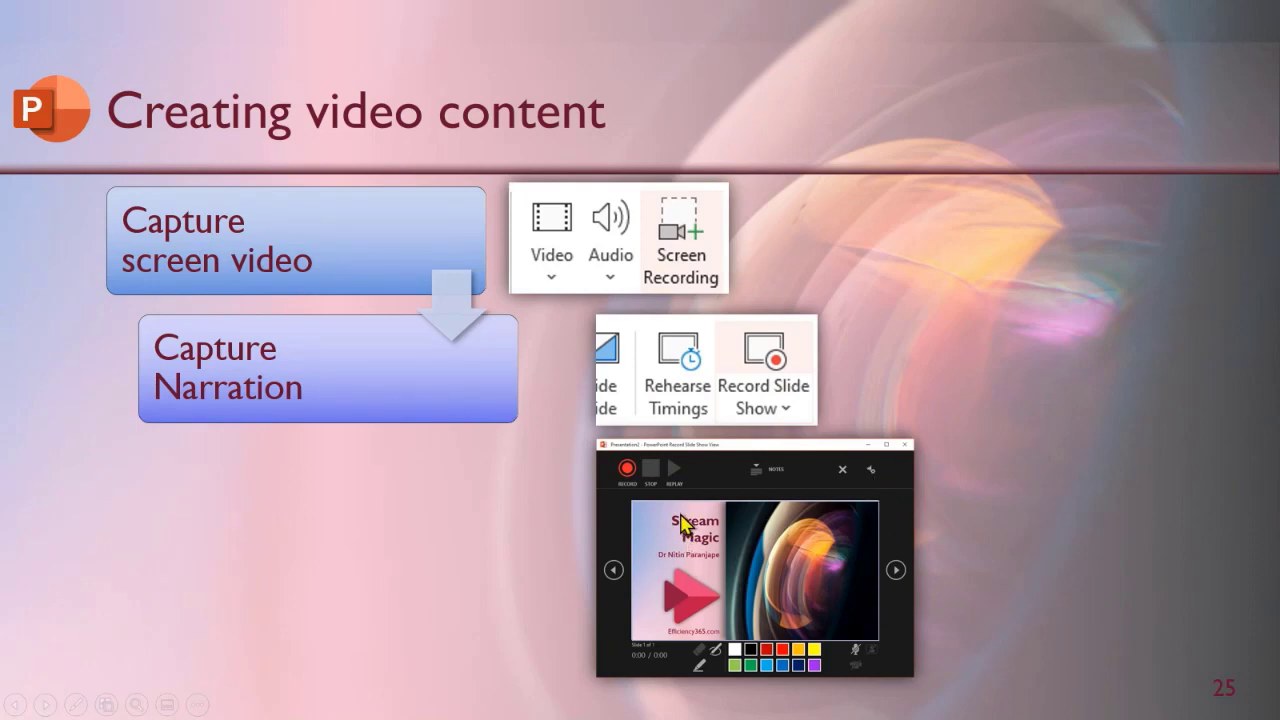
mouse_move(756, 584)
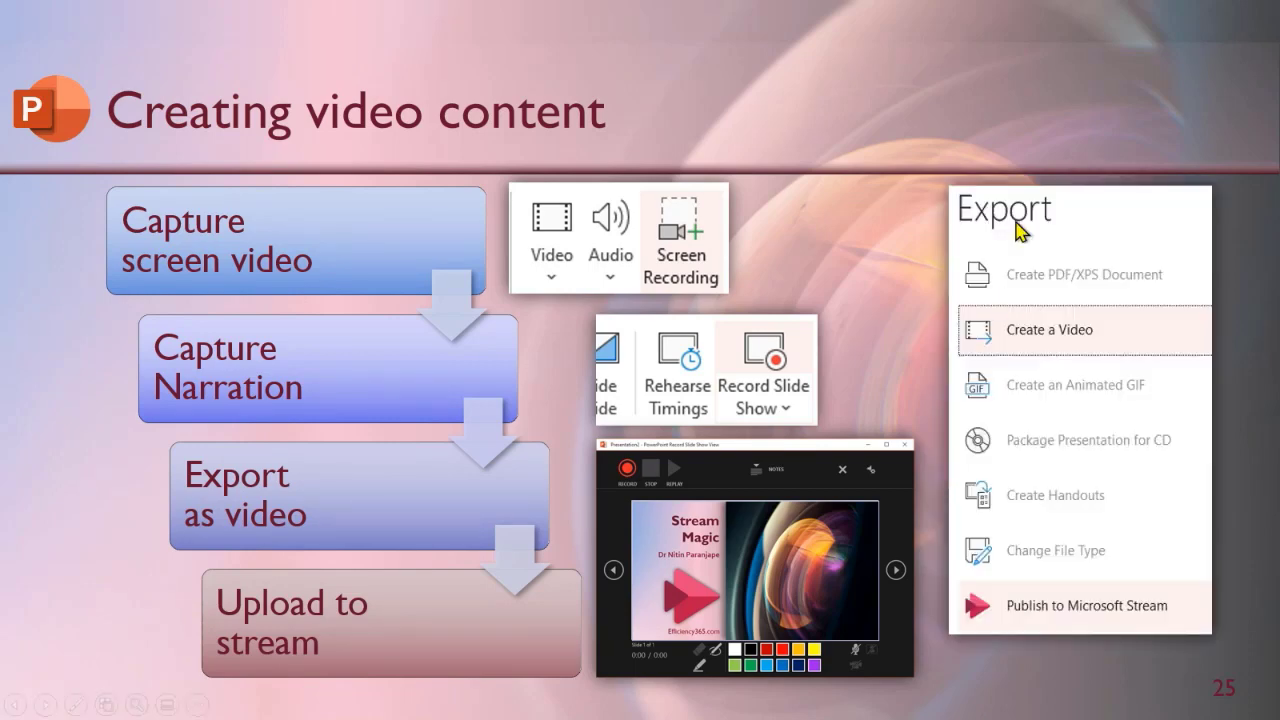
mouse_move(1030, 334)
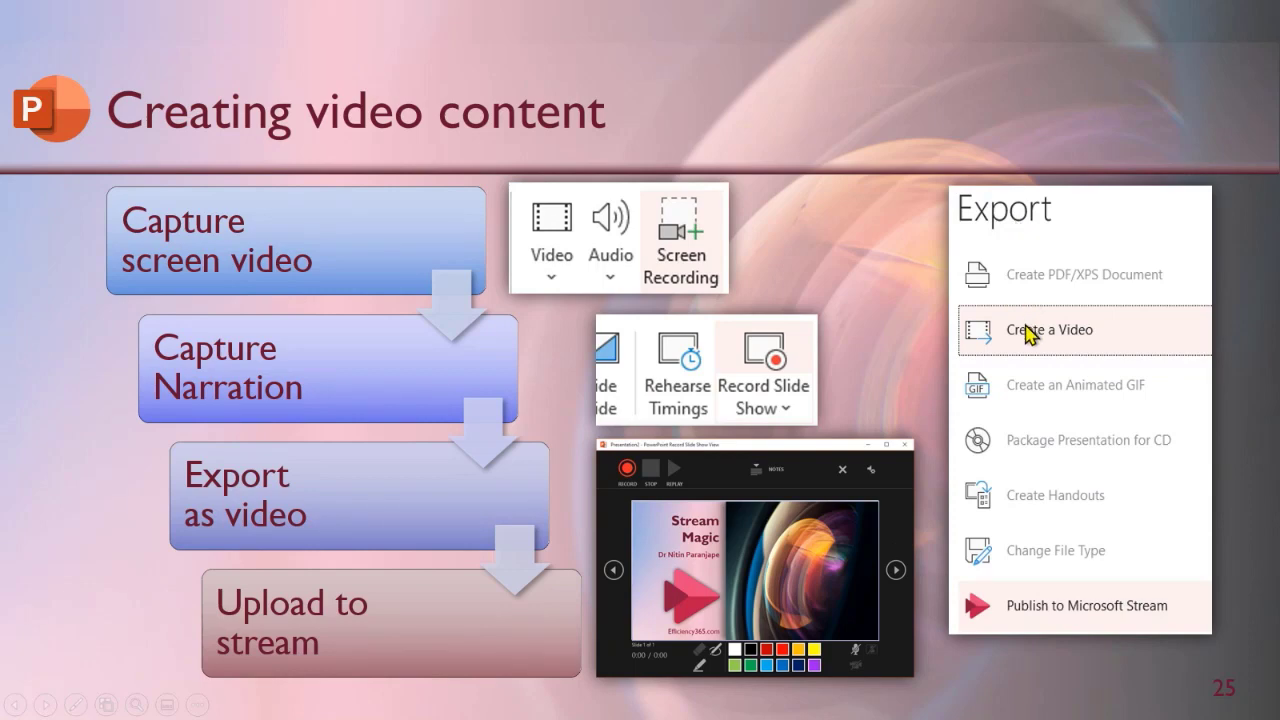
mouse_move(1016, 618)
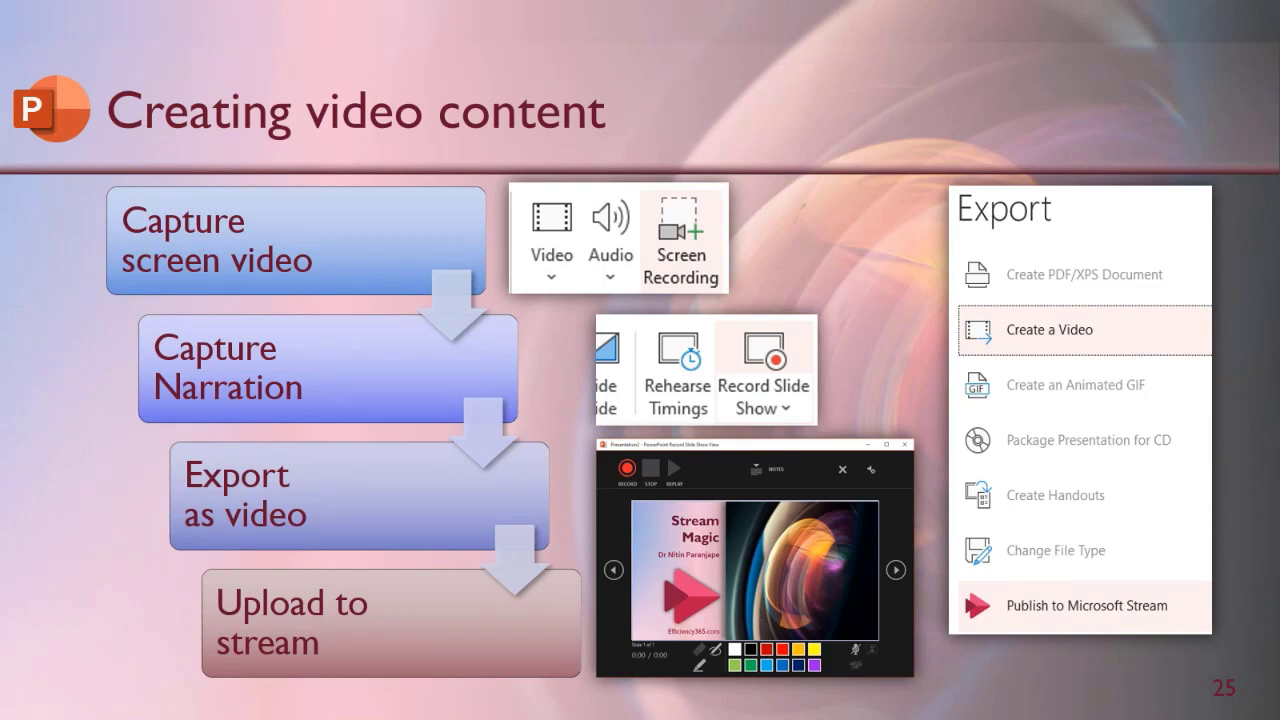
mouse_move(952, 576)
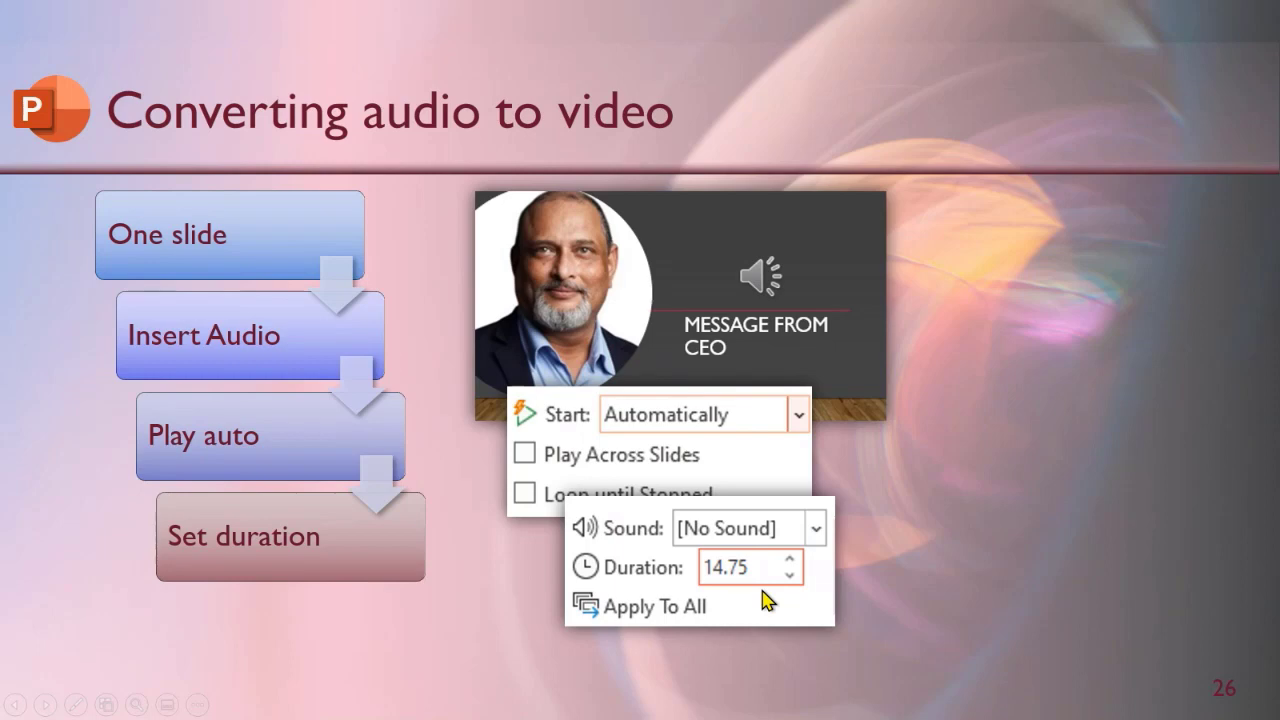
mouse_move(764, 600)
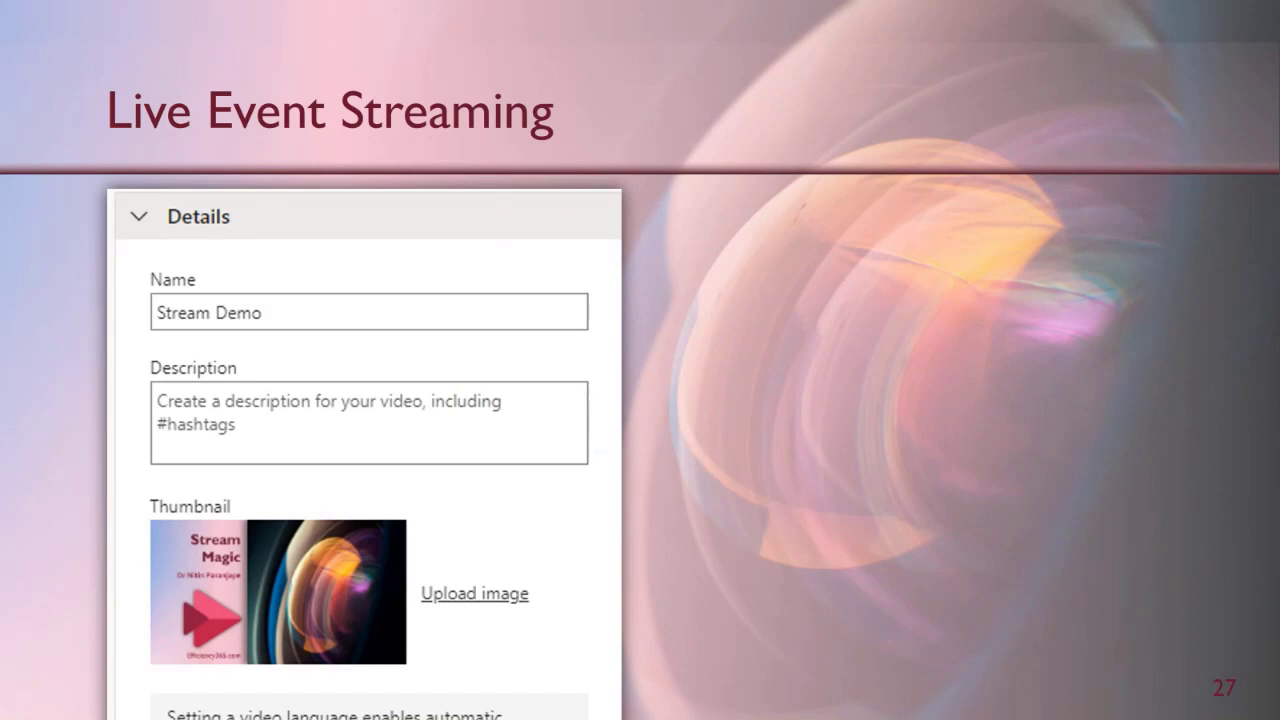
mouse_move(510, 712)
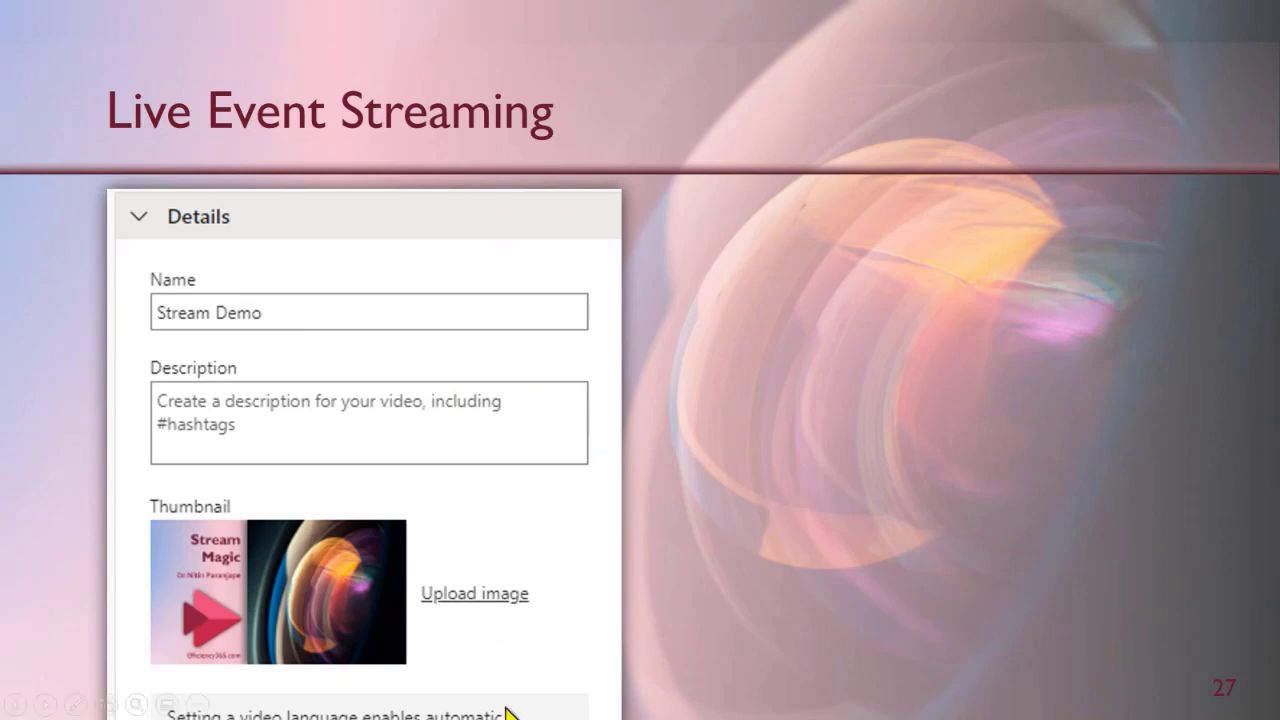
mouse_move(484, 528)
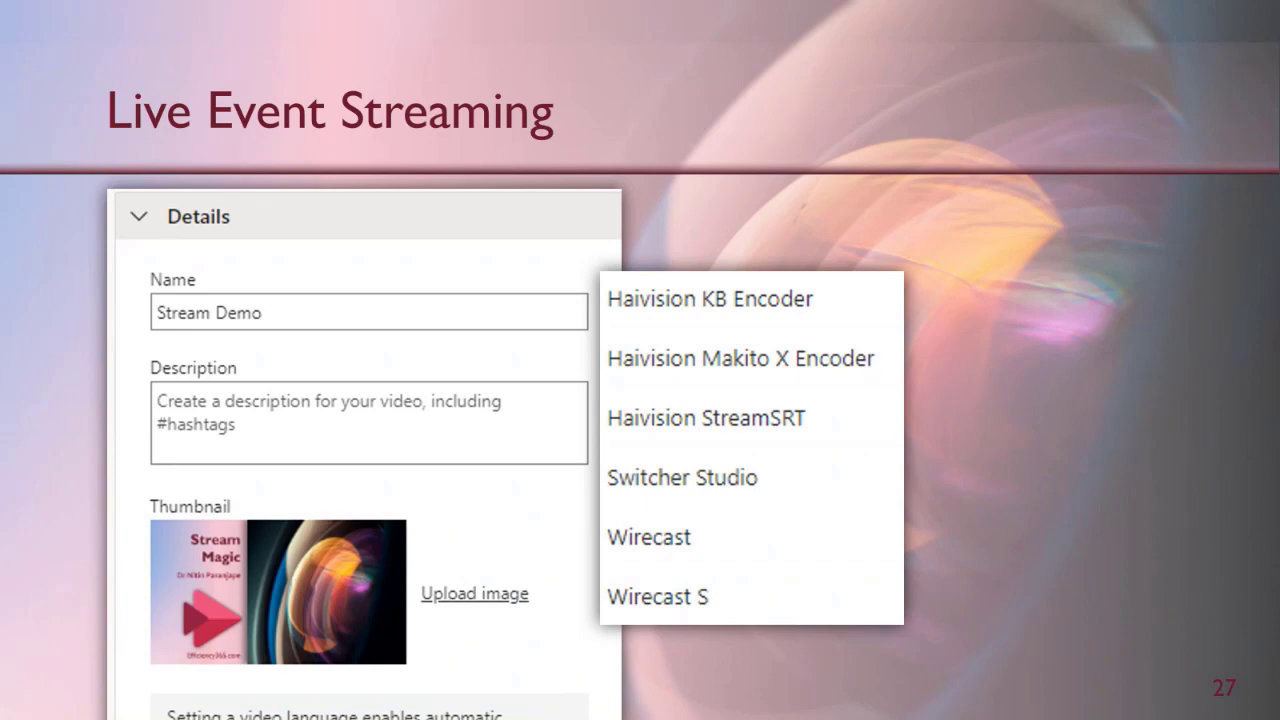
mouse_move(700, 372)
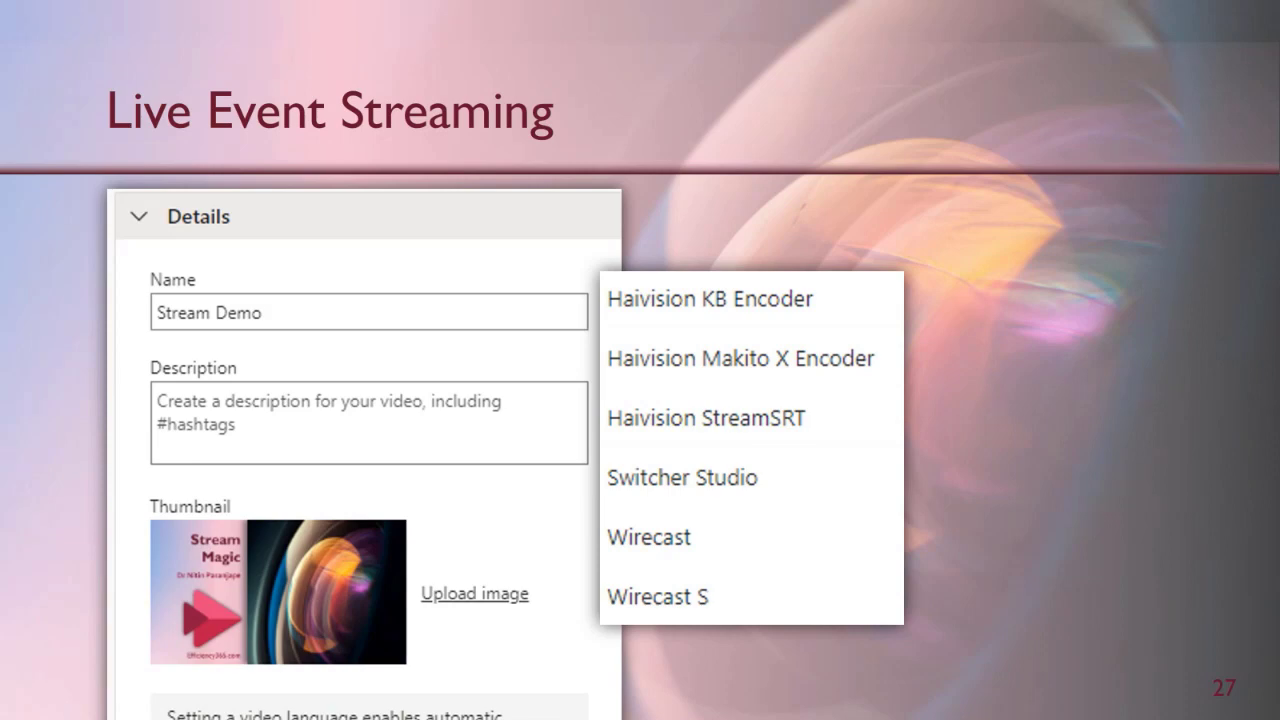
key("Right")
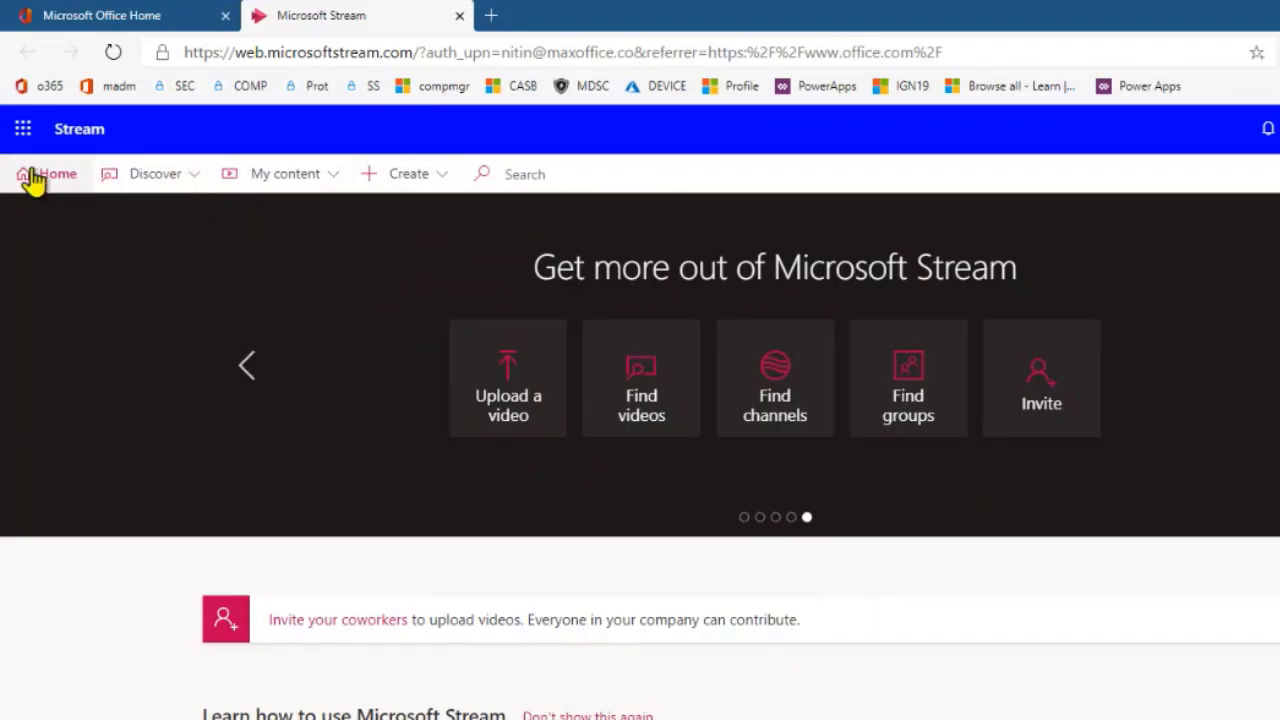
mouse_move(178, 182)
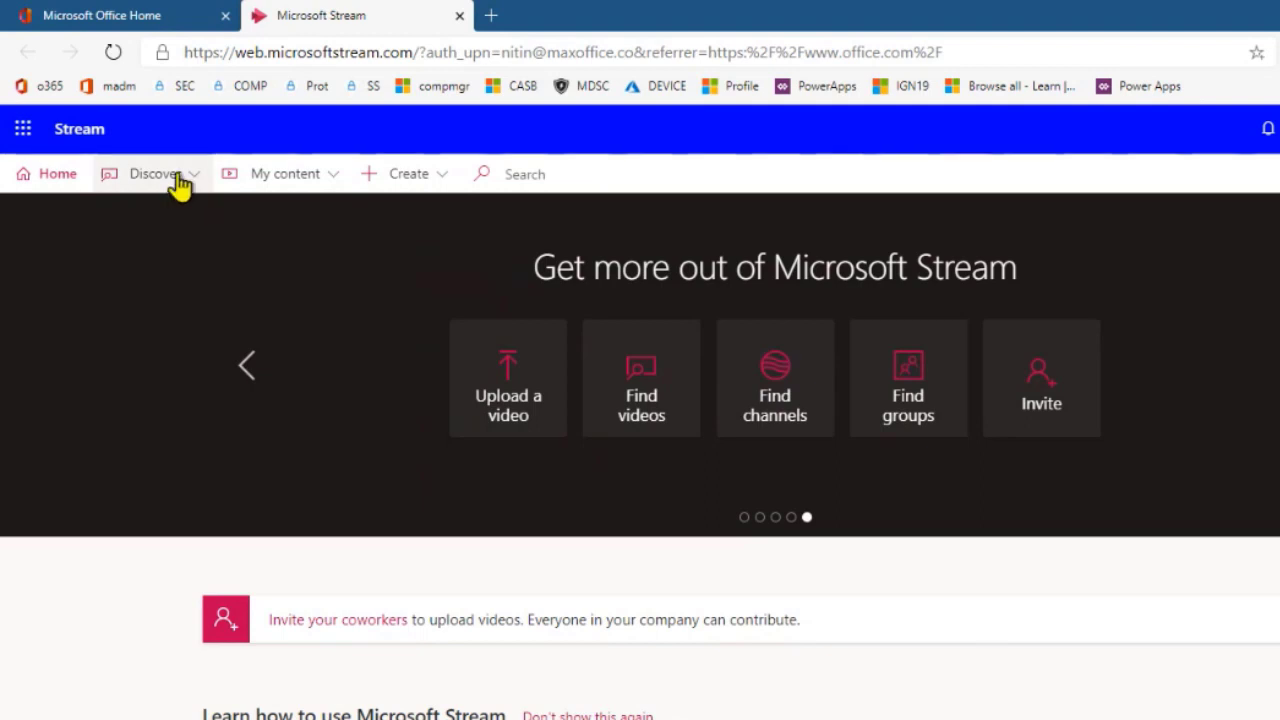
Step: View the Discover sections, then list the My content areas: videos, channels, meetings, watchlist
left_click(156, 172)
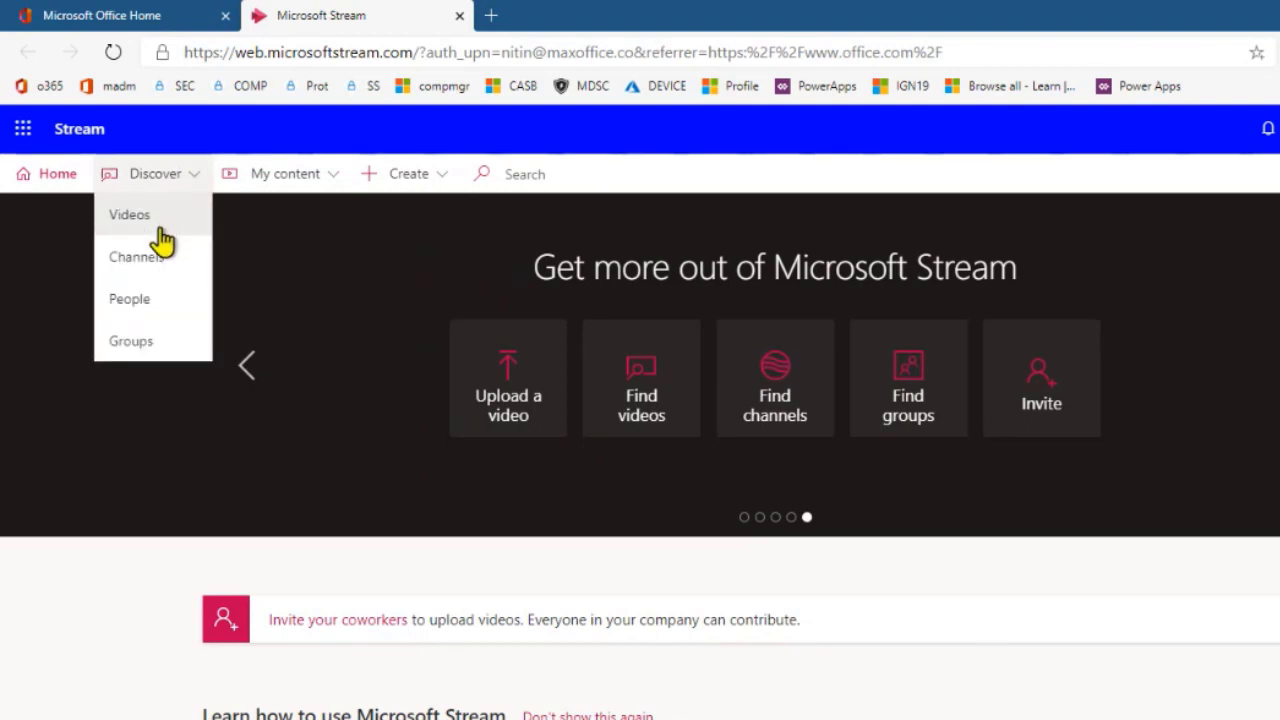
mouse_move(136, 256)
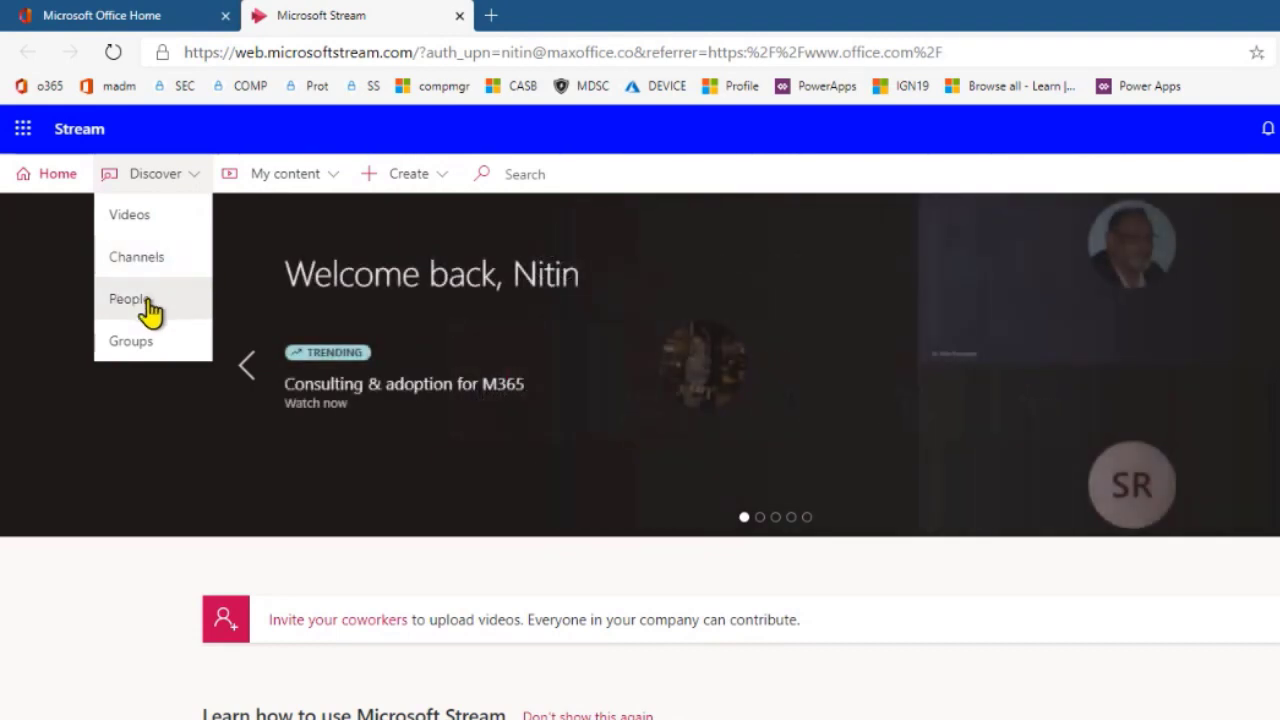
mouse_move(144, 356)
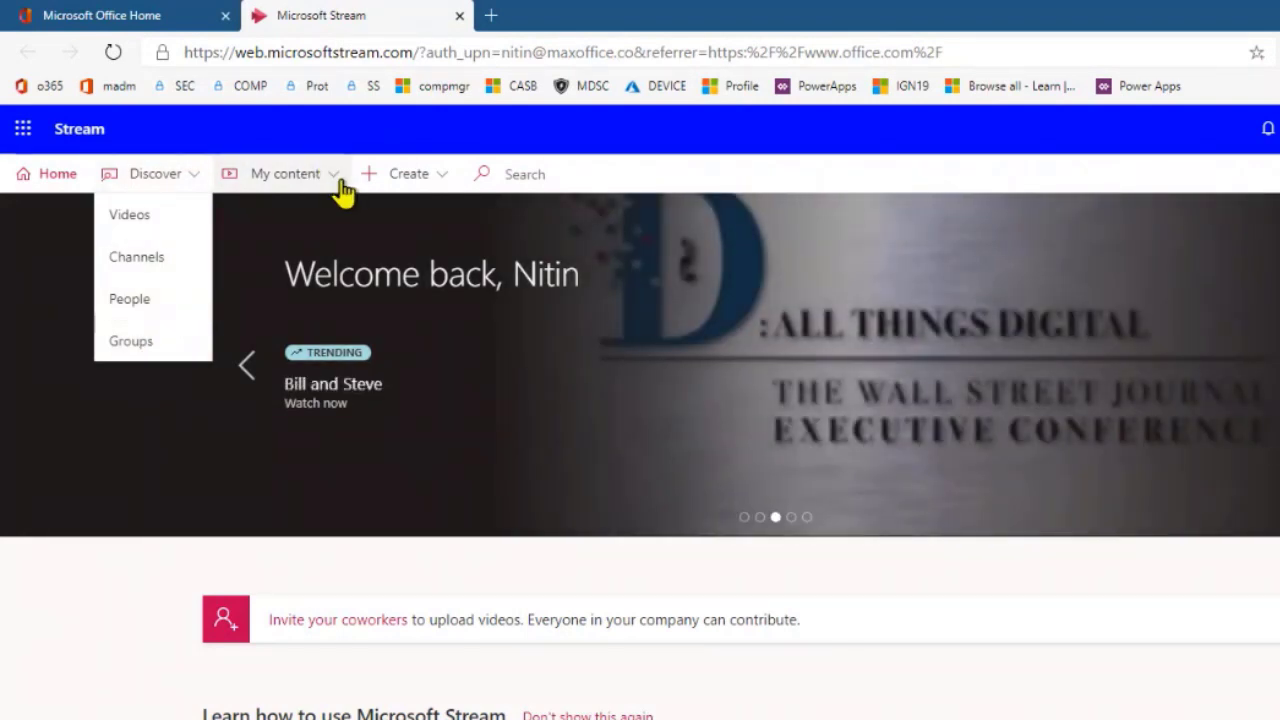
left_click(284, 172)
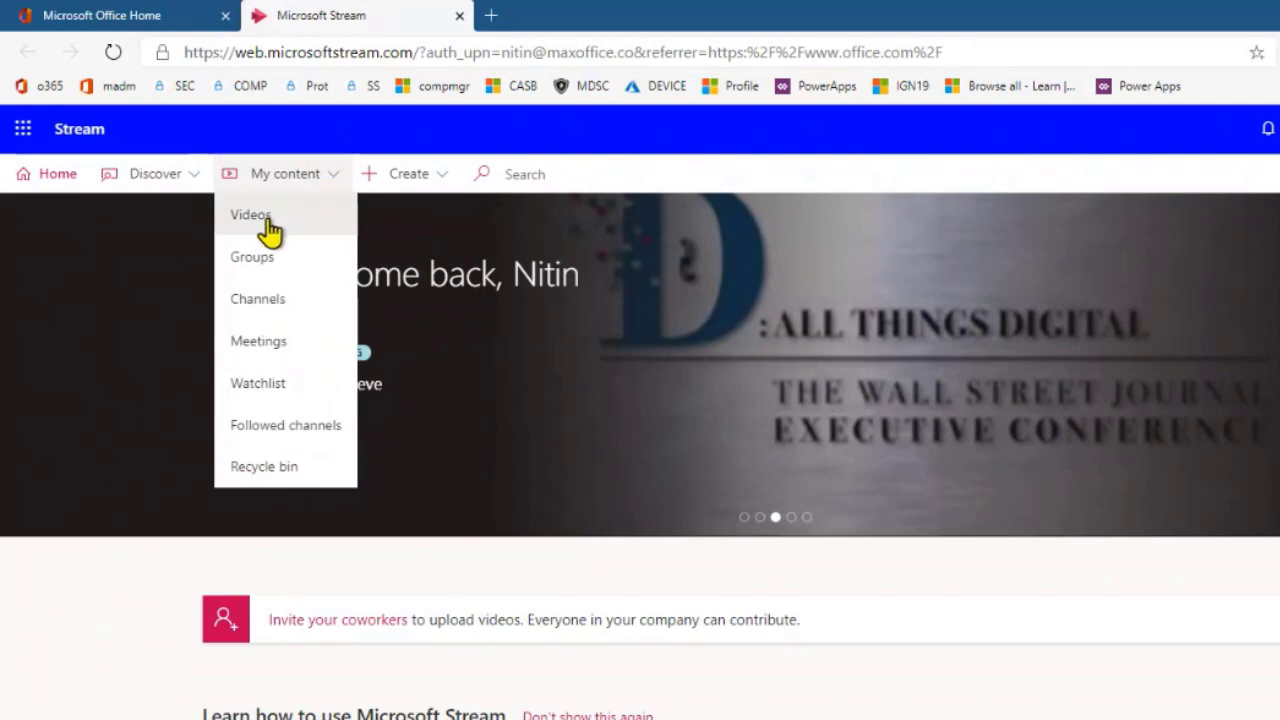
mouse_move(298, 230)
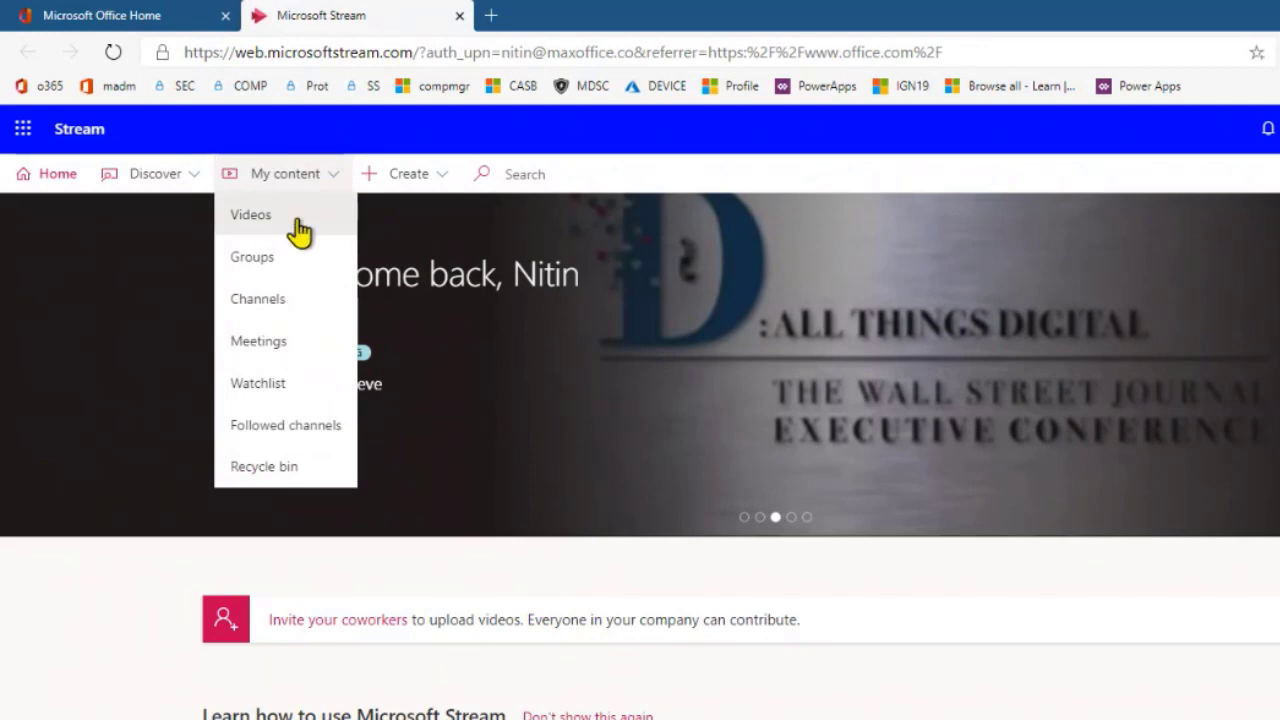
mouse_move(288, 300)
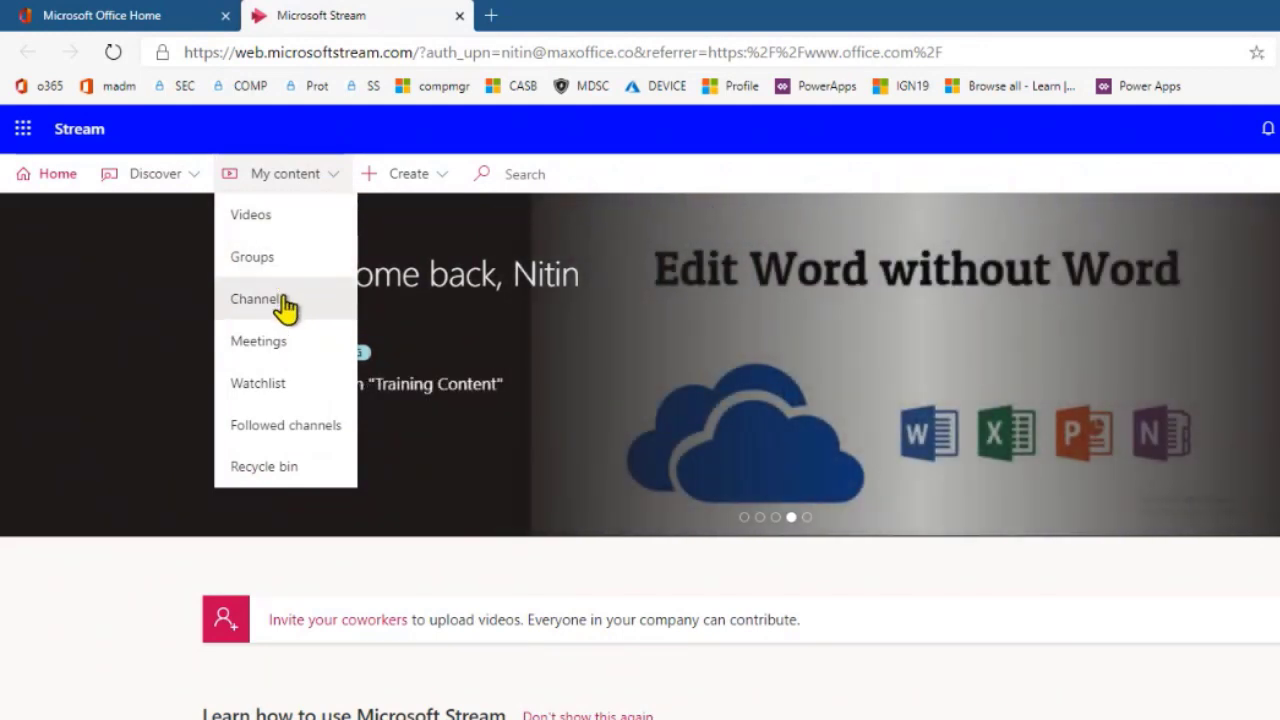
mouse_move(290, 350)
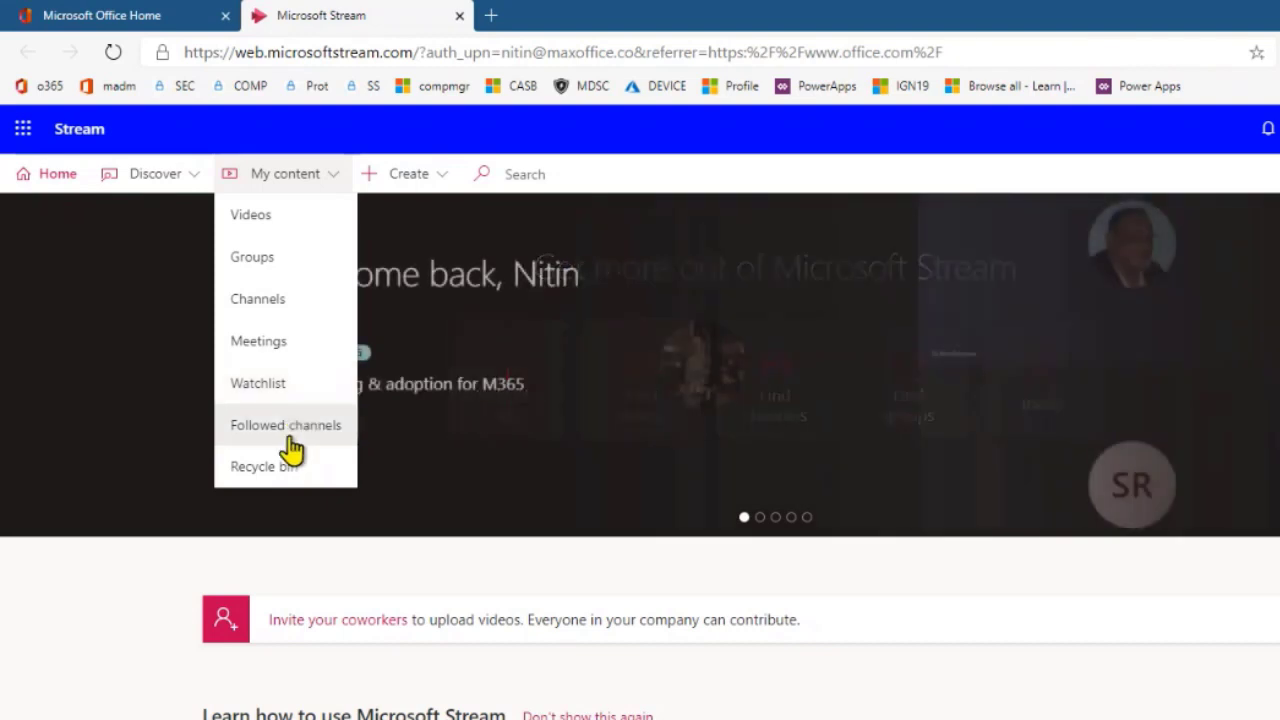
mouse_move(288, 490)
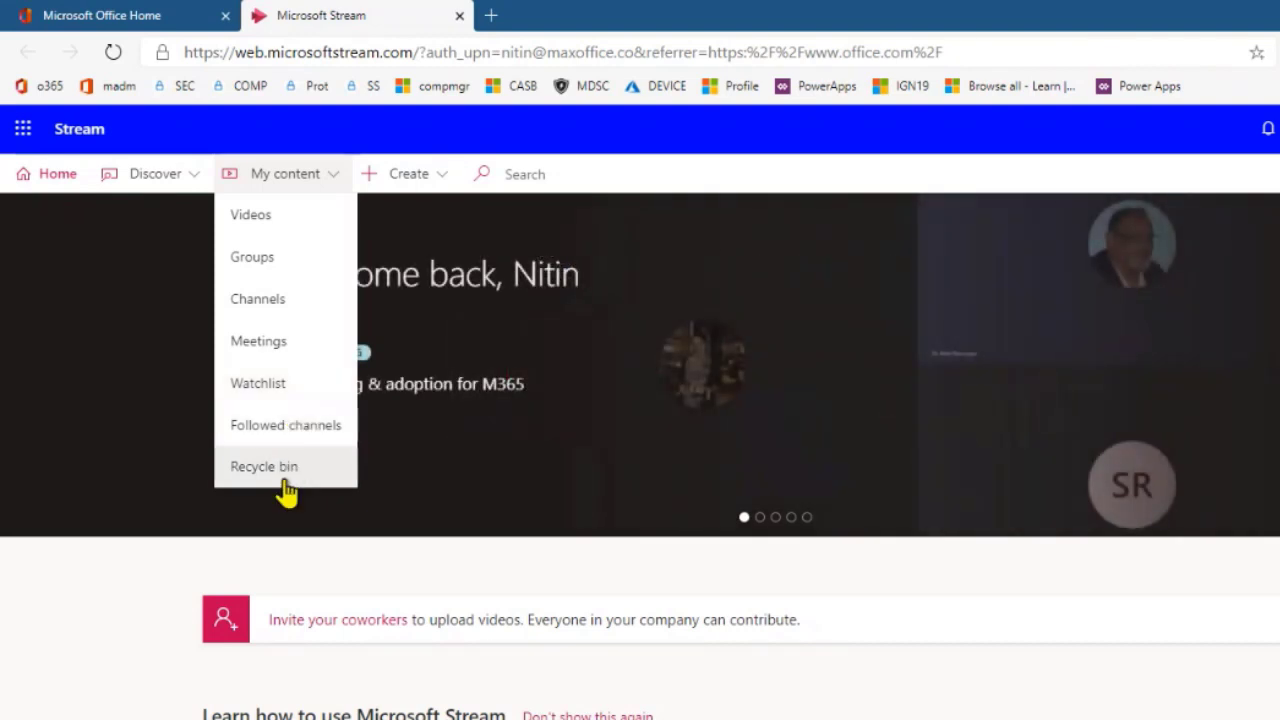
mouse_move(424, 176)
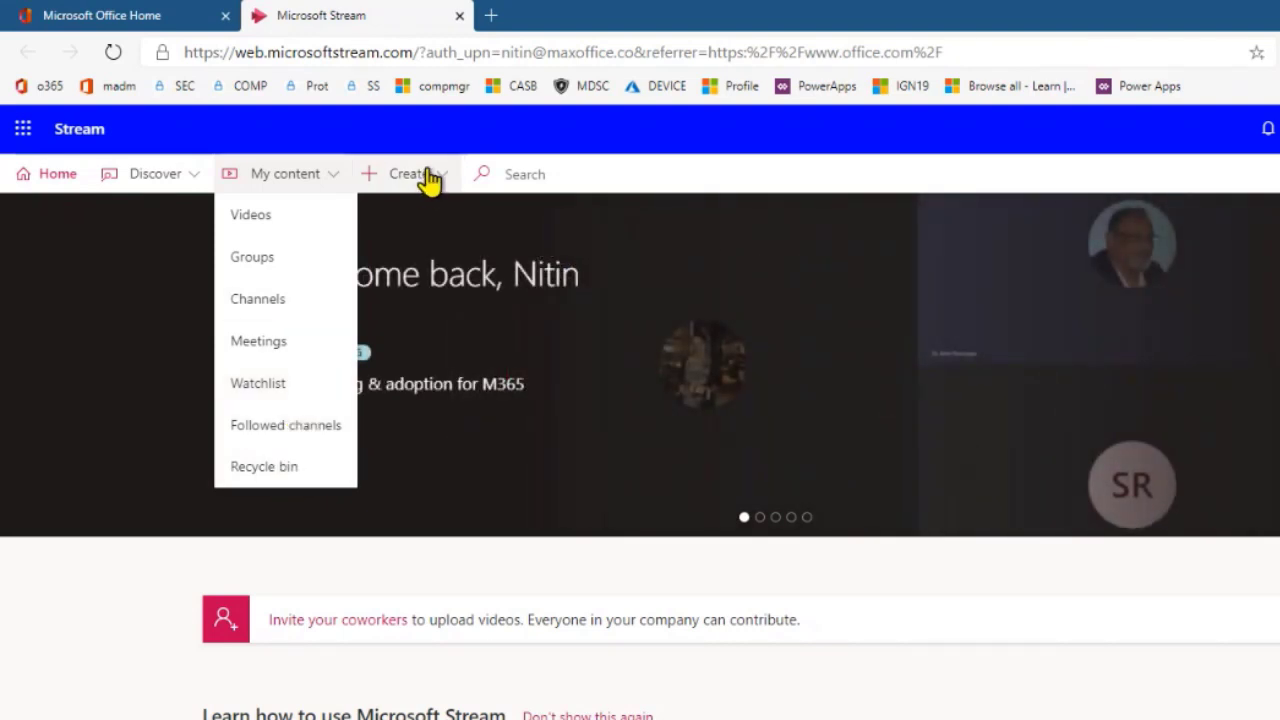
Step: Glance at the Create options, then go to the empty Watchlist page under My content
left_click(408, 172)
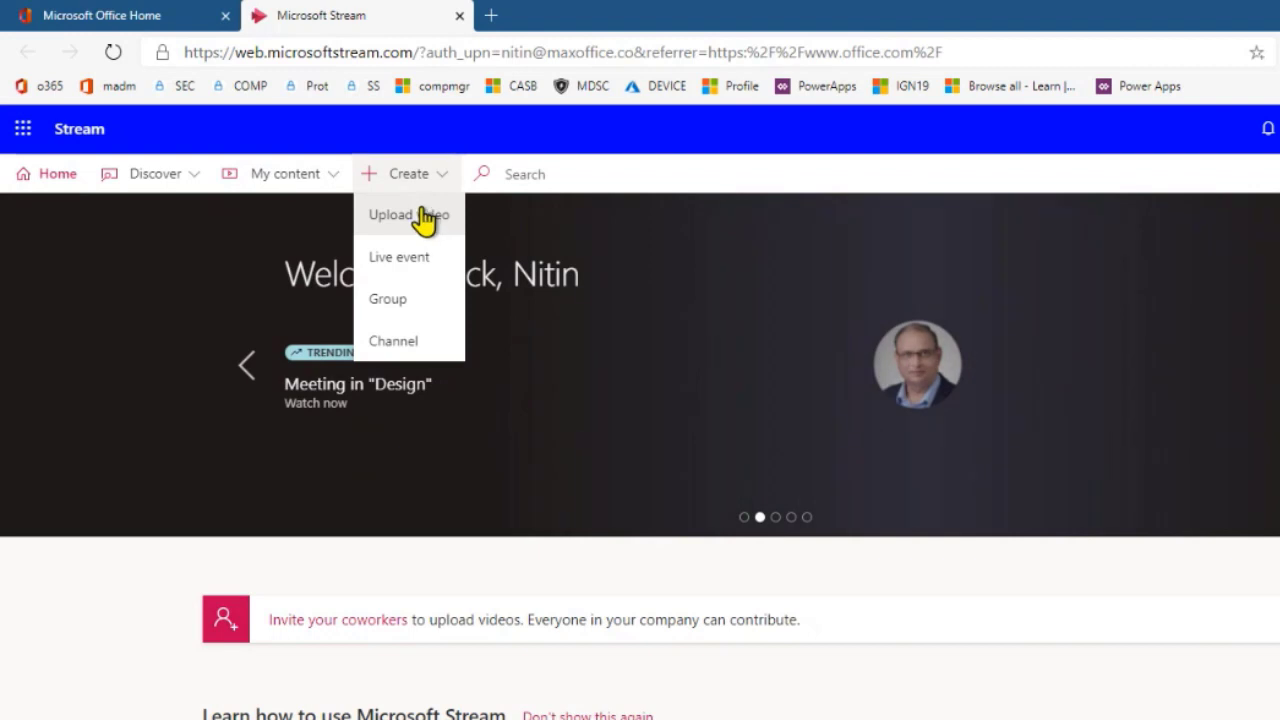
left_click(284, 172)
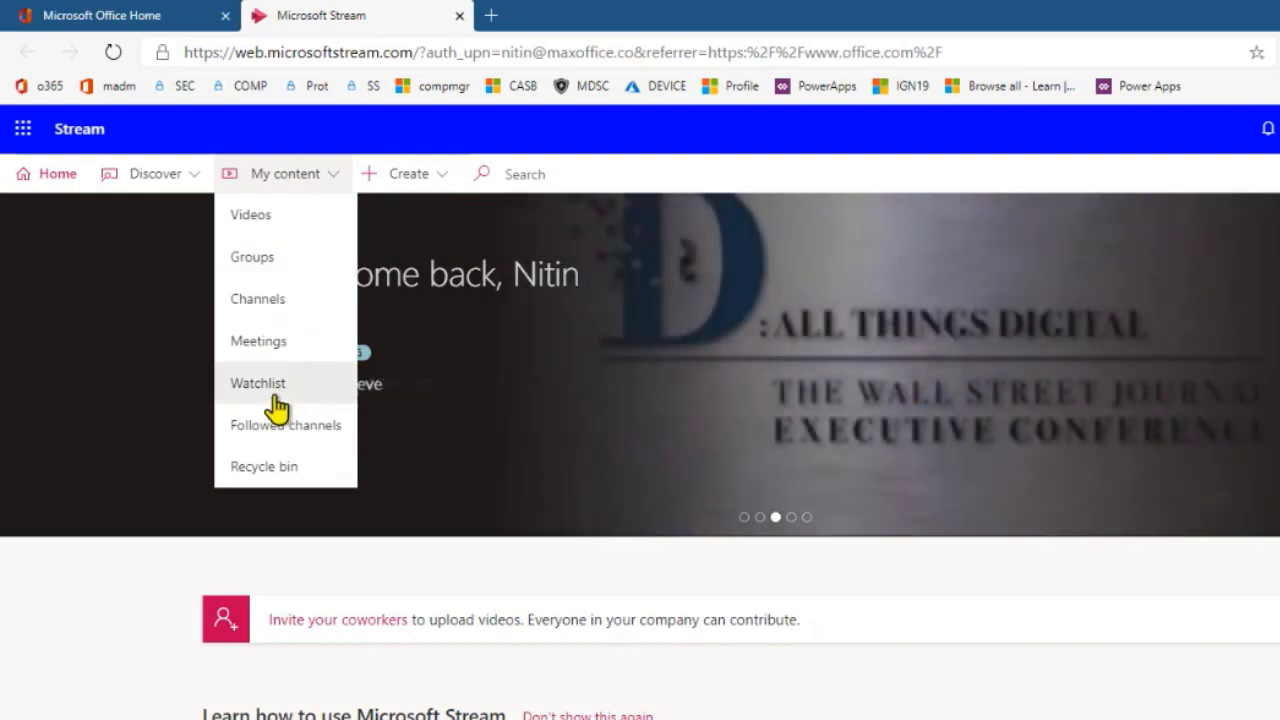
left_click(258, 384)
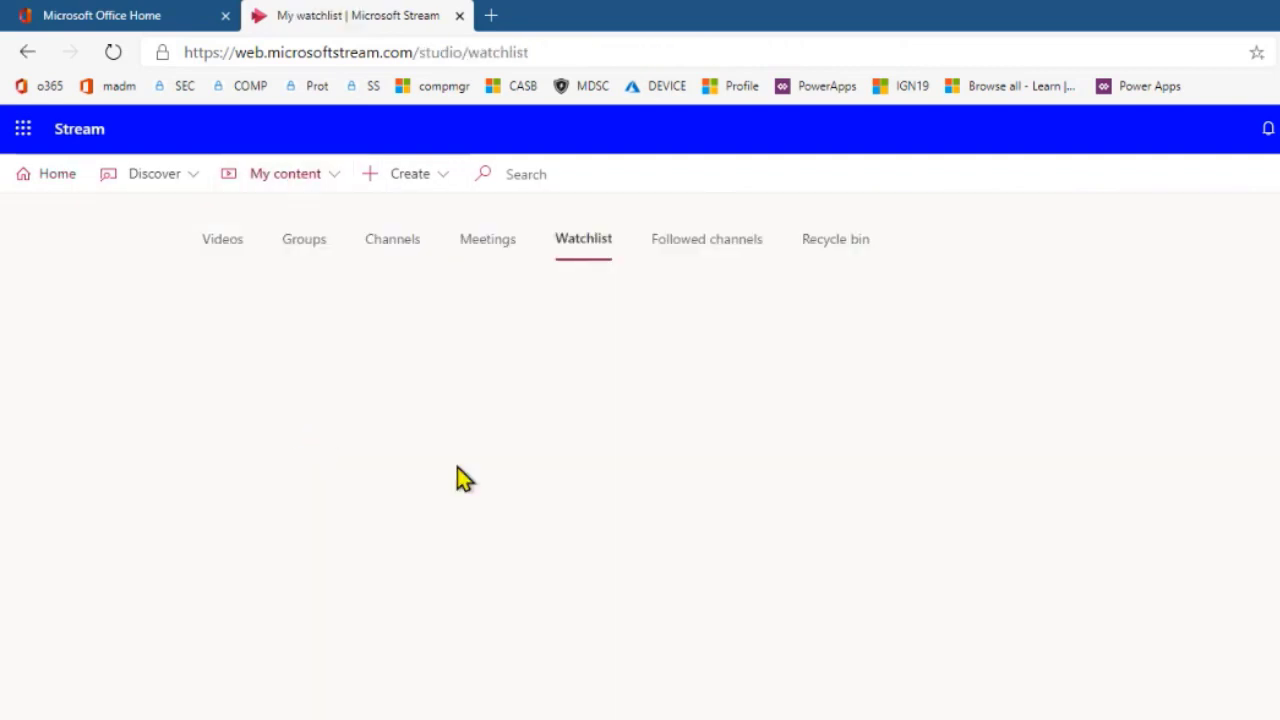